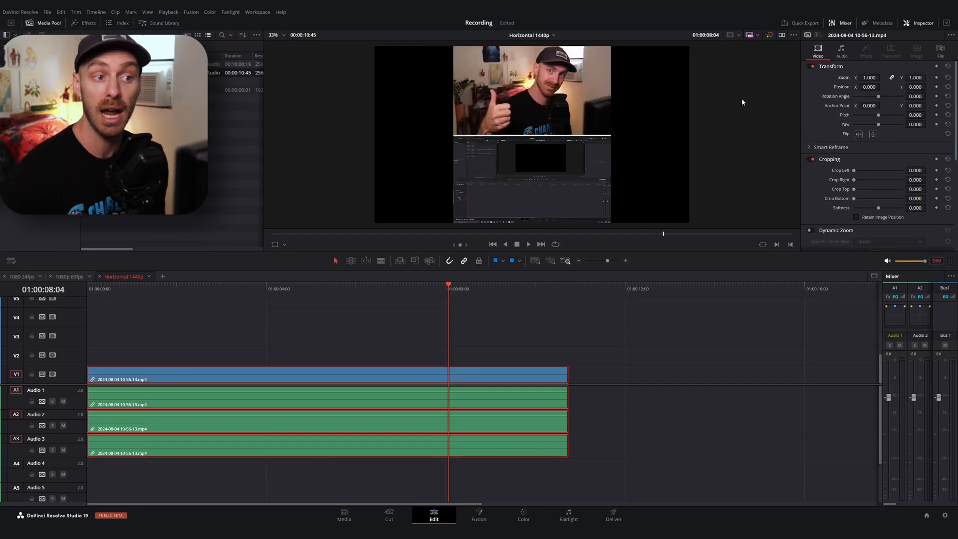
Show the Media Pool's Master bin listing the Cam + Monitor Multicam folder
{"action": "left_click", "coordinate": [43, 23]}
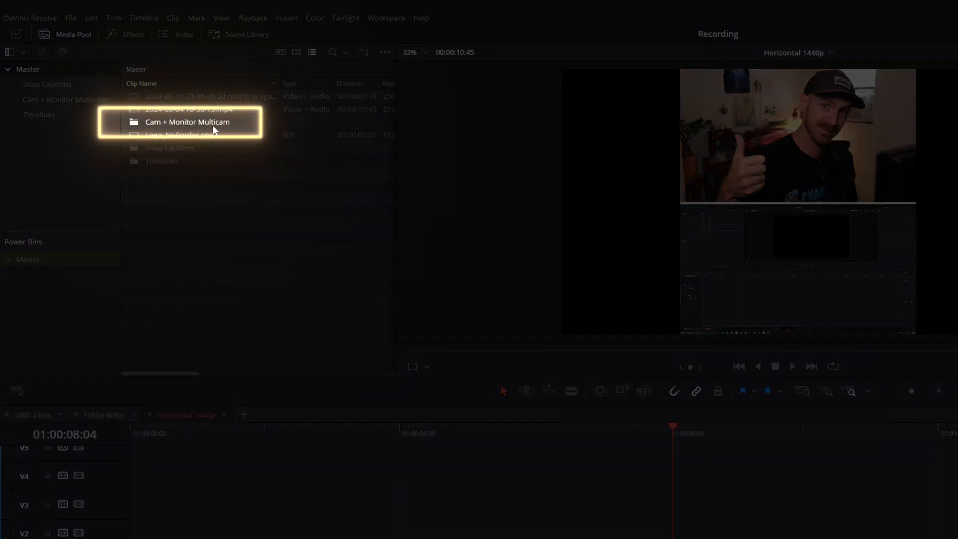
Enter the Cam + Monitor Multicam bin to reach the 1_Monitor clip
{"action": "double_click", "coordinate": [187, 121]}
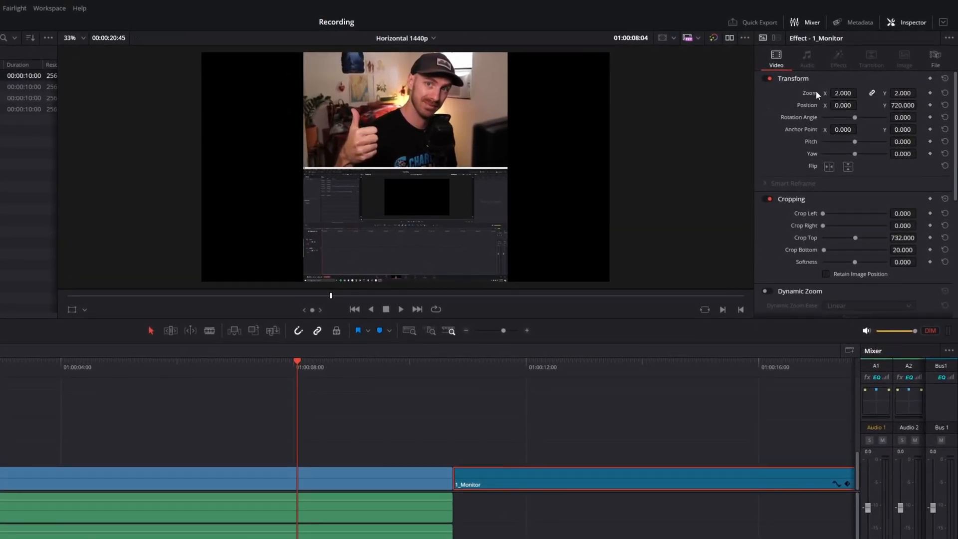
{"action": "mouse_move", "coordinate": [877, 255]}
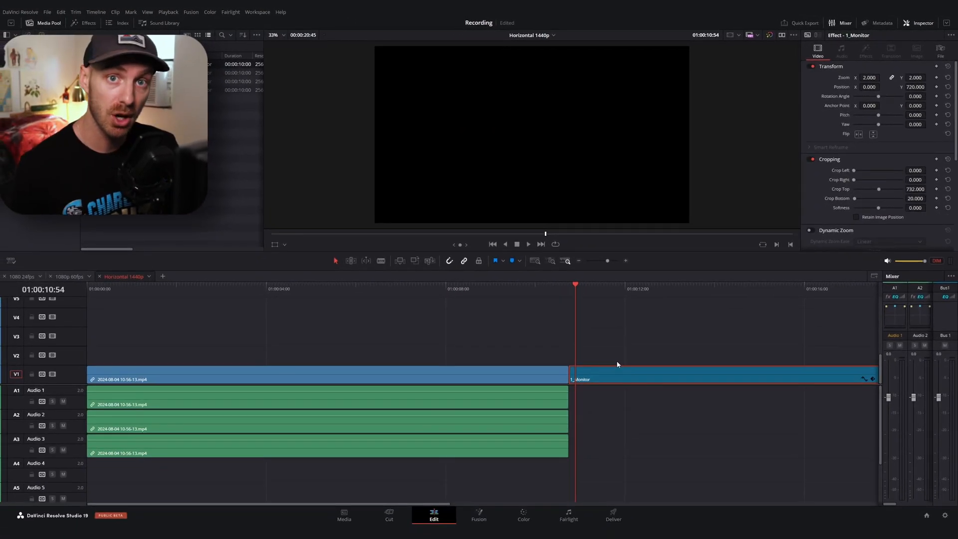
{"action": "mouse_move", "coordinate": [626, 368]}
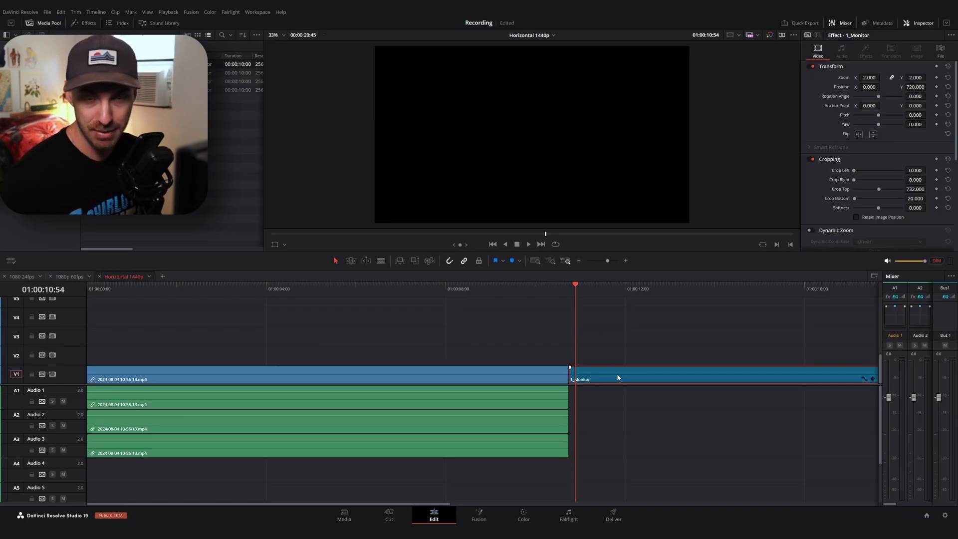
Paste 1_Monitor's attributes onto the recording: 2.0 zoom, Y 720, top crop 732, bottom crop 20
{"action": "key", "text": "ctrl+c"}
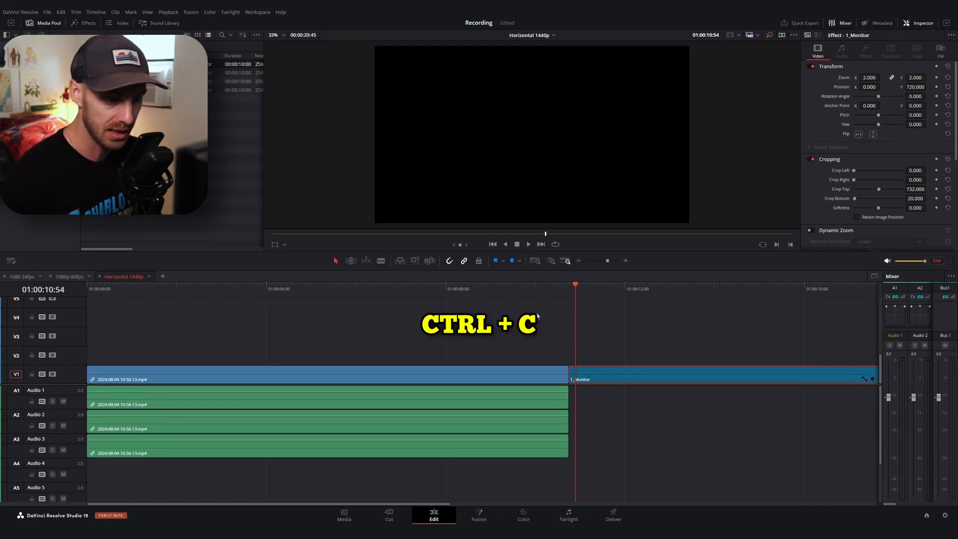
{"action": "left_click", "coordinate": [323, 373]}
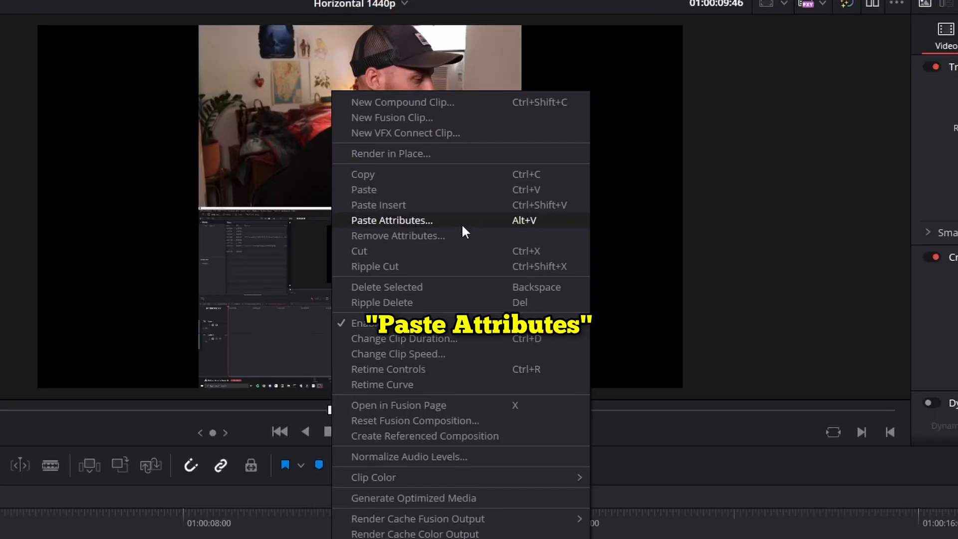
{"action": "left_click", "coordinate": [392, 220]}
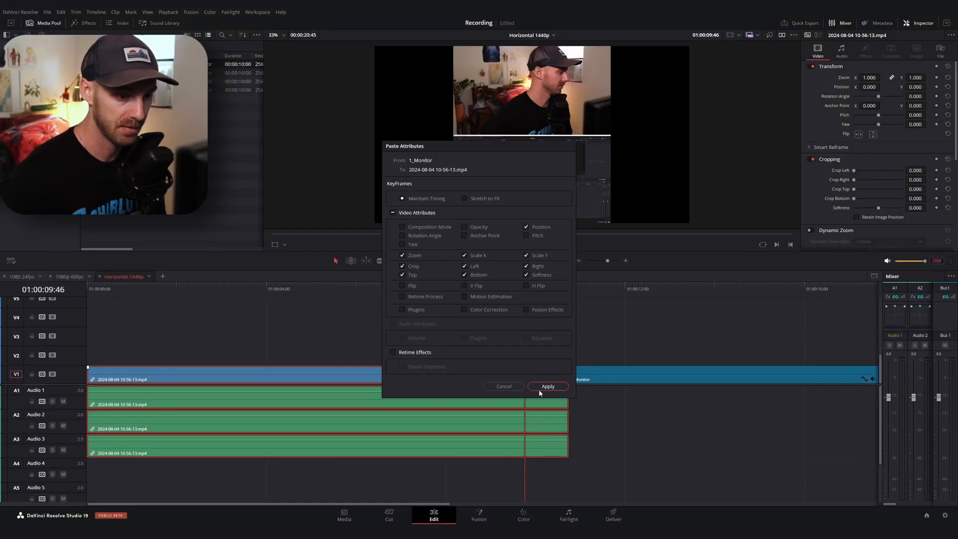
{"action": "left_click", "coordinate": [547, 386]}
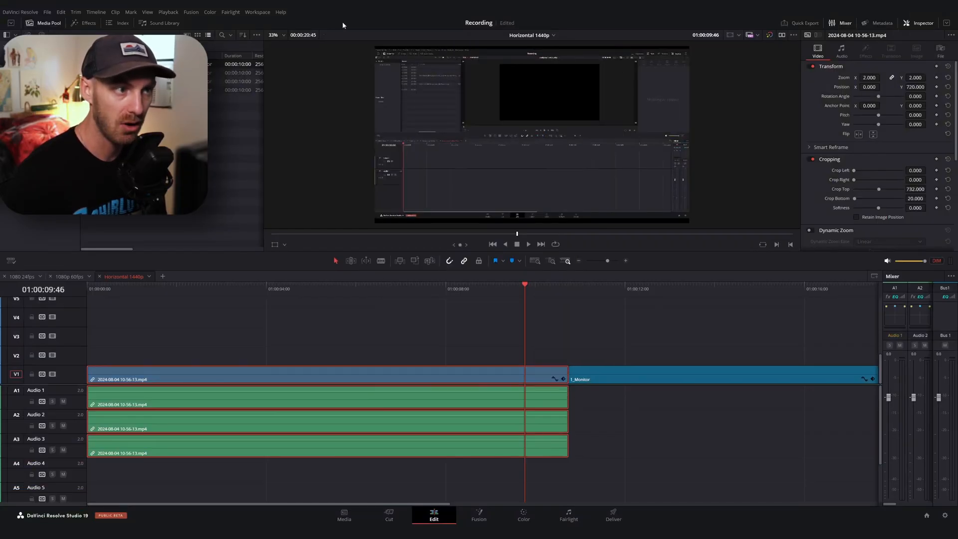
{"action": "mouse_move", "coordinate": [409, 59]}
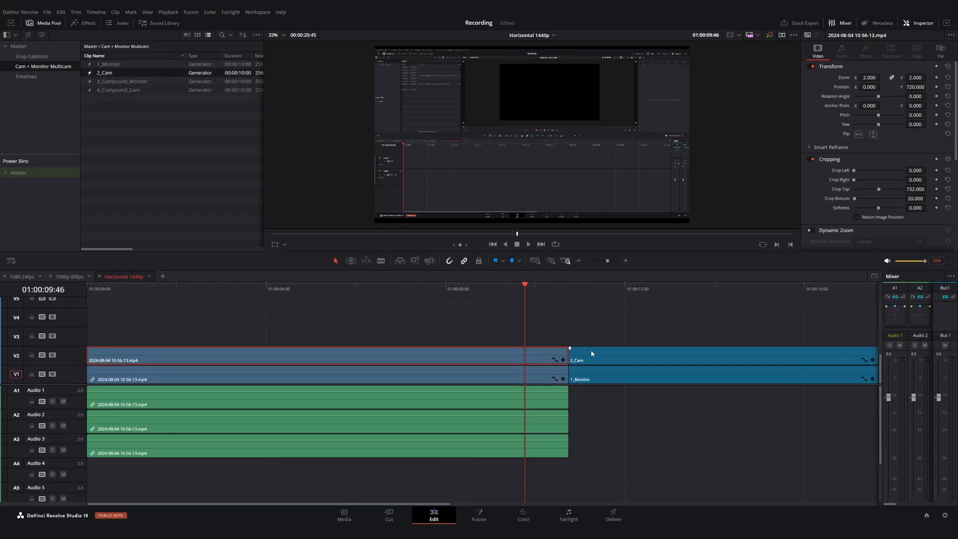
Paste 2_Cam's attributes onto the V2 recording copy: 2.0 zoom, Y −720, bottom crop 720
{"action": "left_click", "coordinate": [721, 360]}
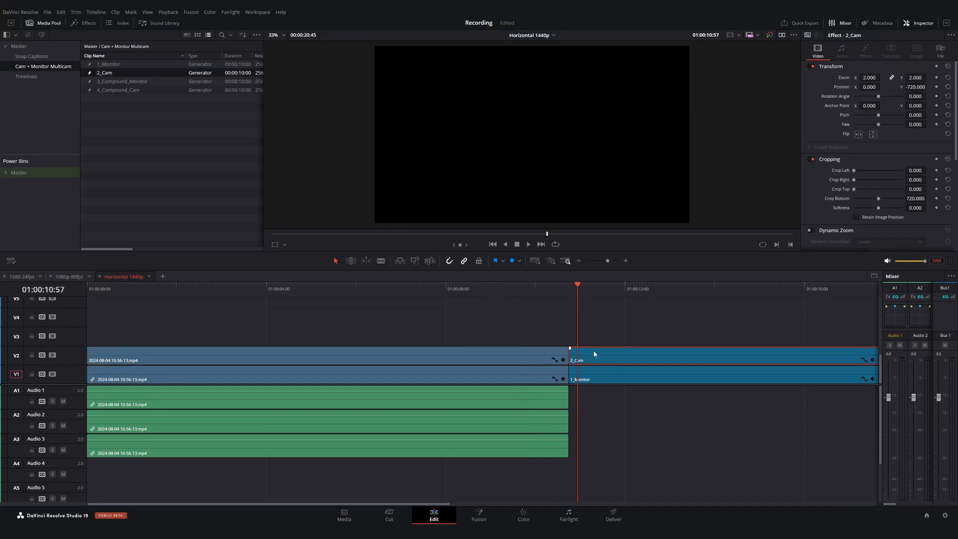
{"action": "left_click", "coordinate": [461, 288]}
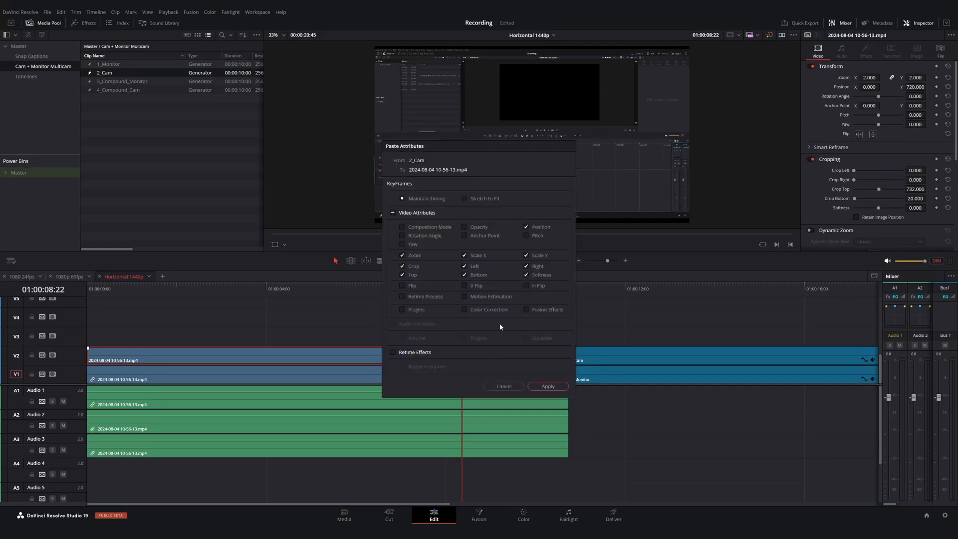
{"action": "left_click", "coordinate": [547, 385]}
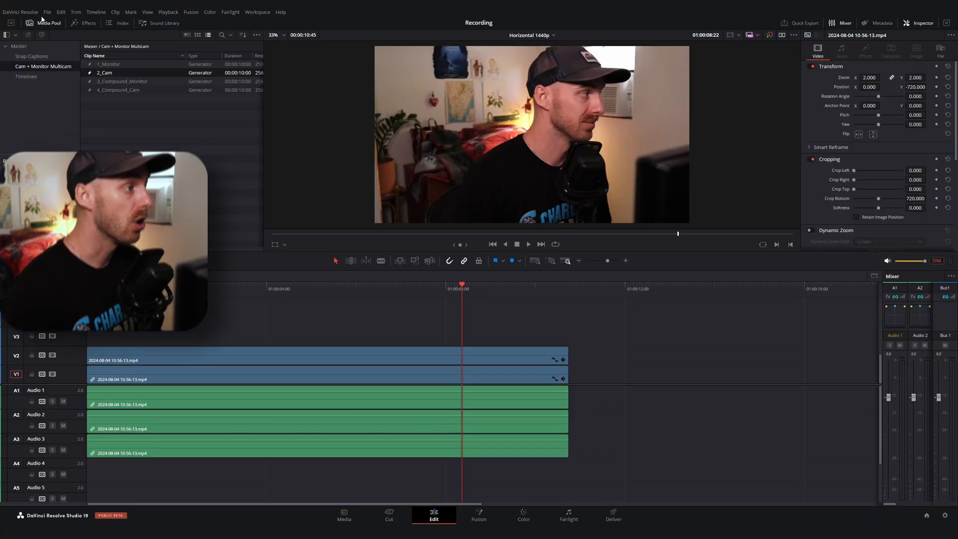
Place an Adjustment Clip from the Effects toolbox on V3 and take it to the Color page
{"action": "left_click", "coordinate": [88, 23]}
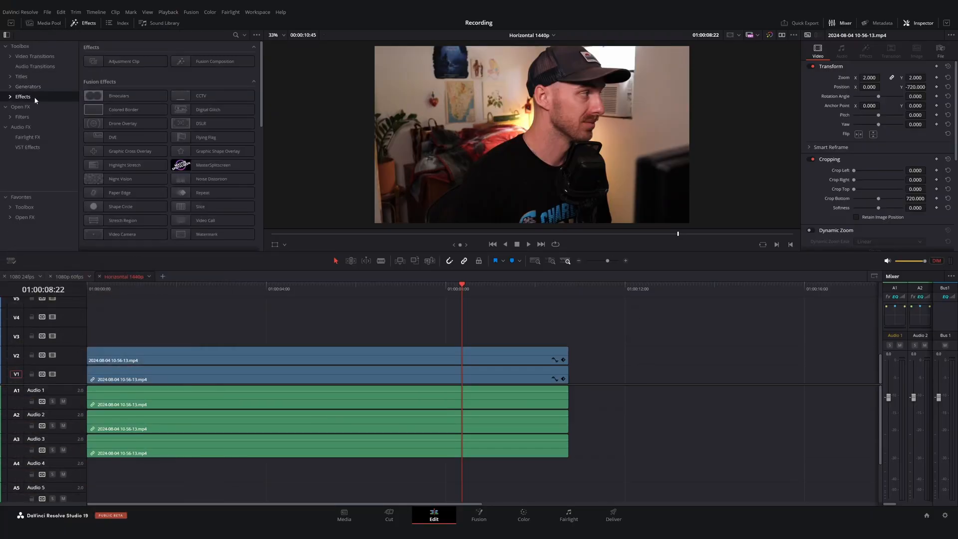
{"action": "left_click", "coordinate": [123, 60]}
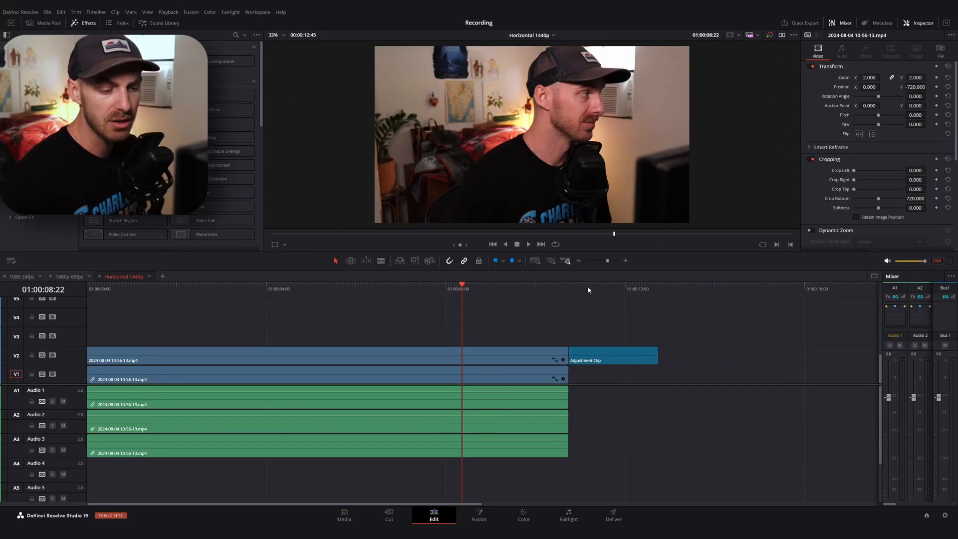
{"action": "left_click", "coordinate": [587, 289]}
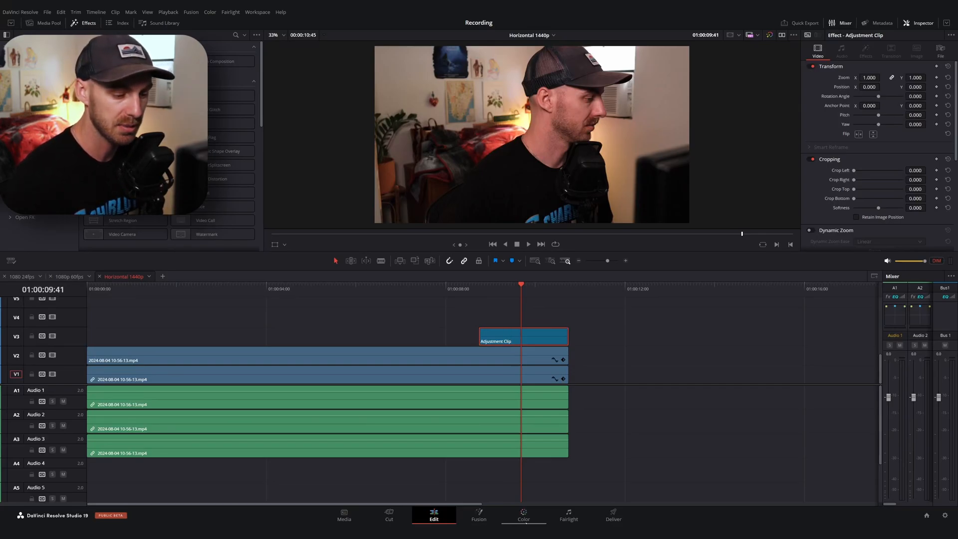
{"action": "left_click", "coordinate": [522, 515]}
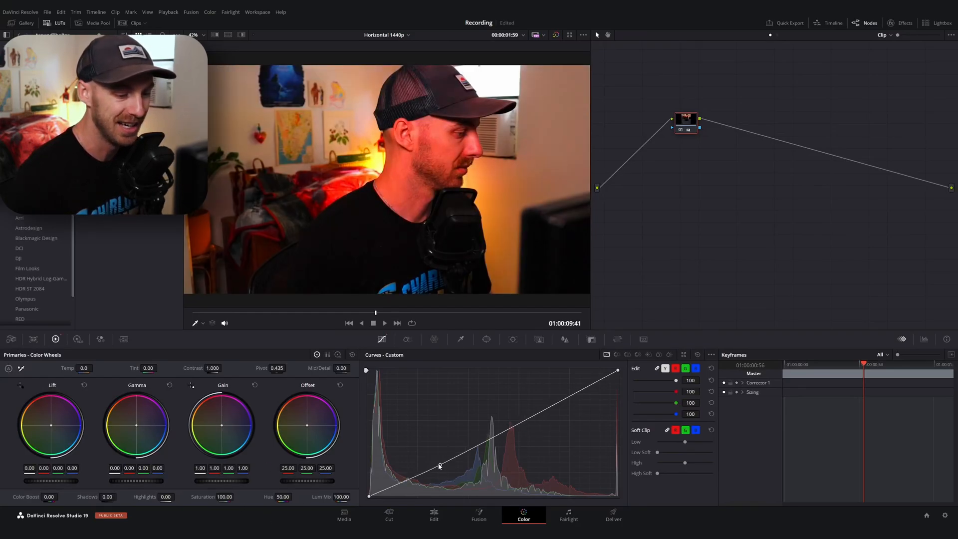
Return to the Edit page with the adjustment clip now on V2 after the recording
{"action": "left_click", "coordinate": [433, 515]}
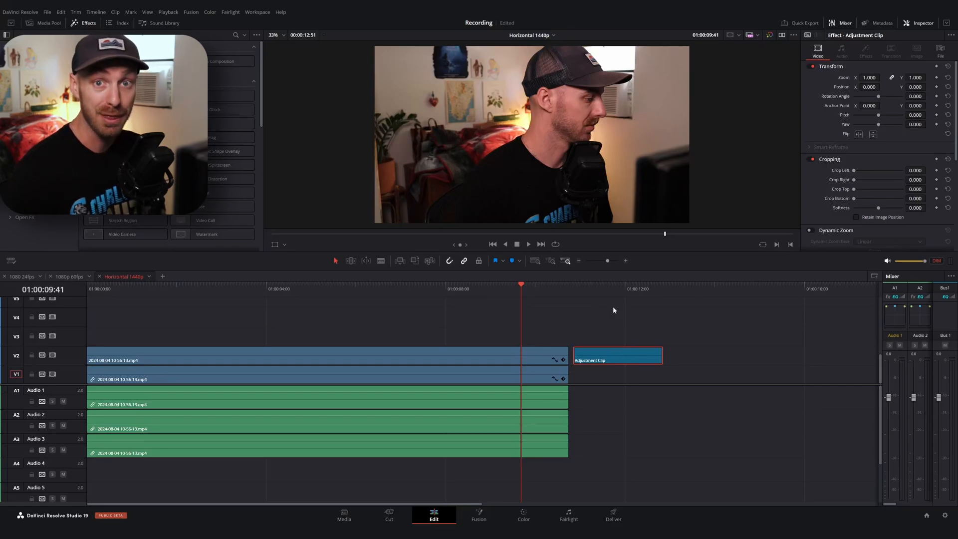
Paste the adjustment clip's colour correction onto the recording, then revert it and show the Media Pool
{"action": "left_click", "coordinate": [593, 289]}
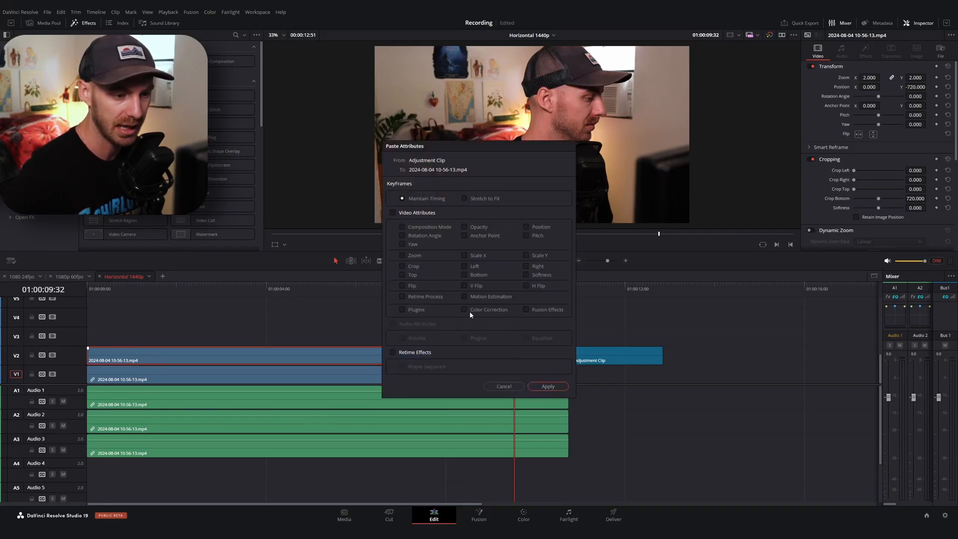
{"action": "left_click", "coordinate": [548, 387]}
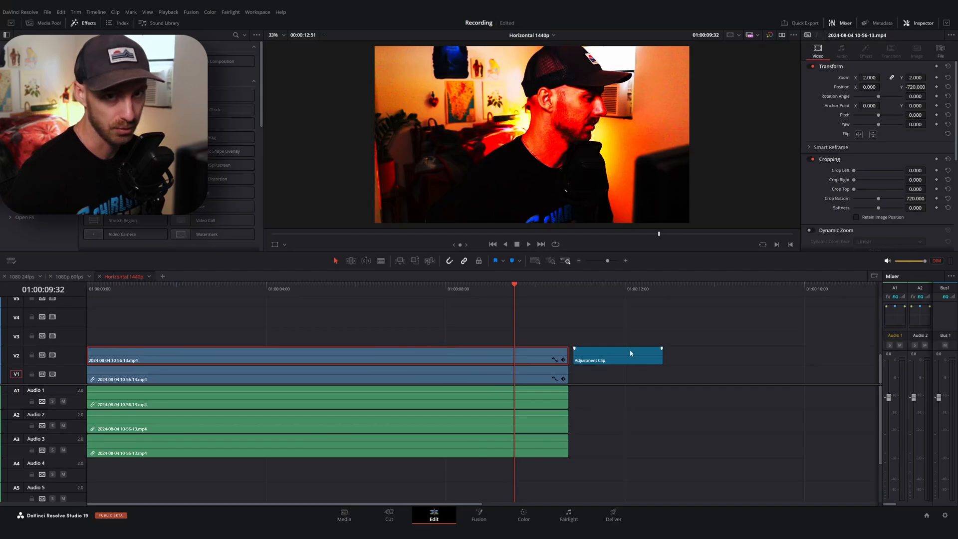
{"action": "left_click", "coordinate": [43, 23]}
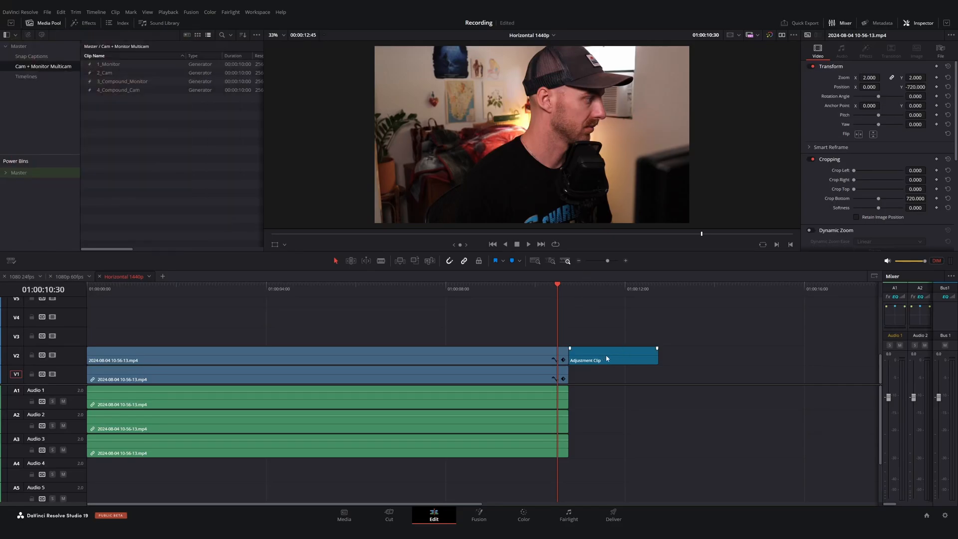
Rename the new bin clip to 'Color Correction' and remove its test copy from the timeline
{"action": "left_click", "coordinate": [611, 360]}
{"action": "type", "text": "Colo"}
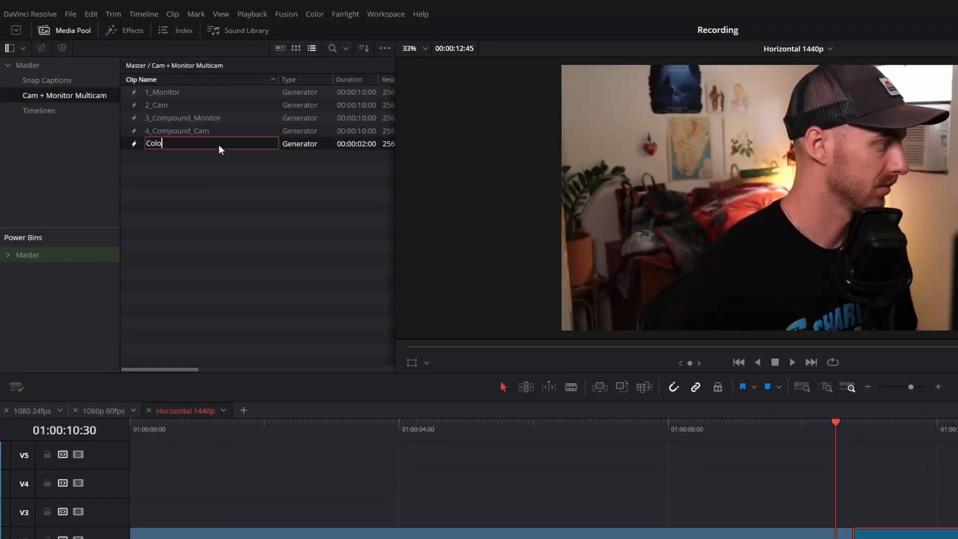
{"action": "type", "text": "r Correction"}
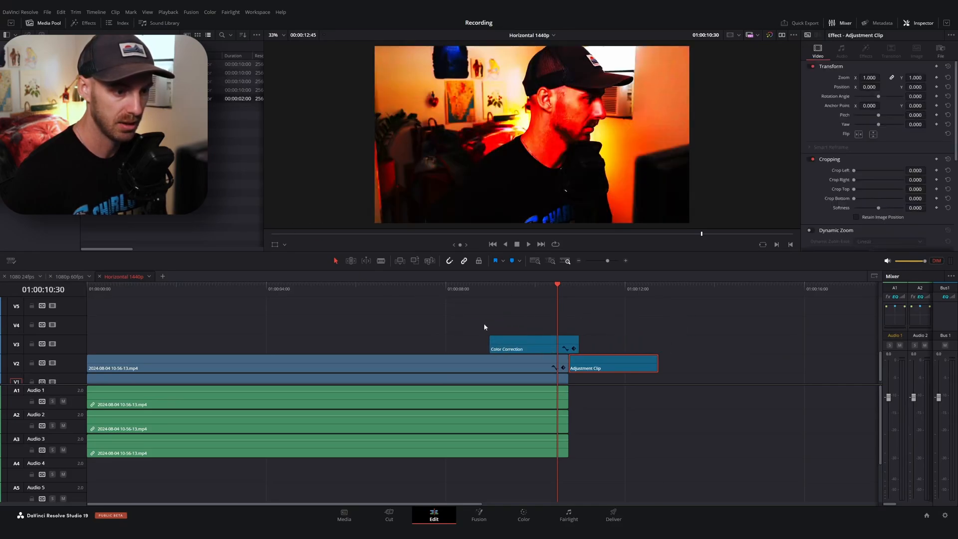
{"action": "left_click", "coordinate": [502, 288]}
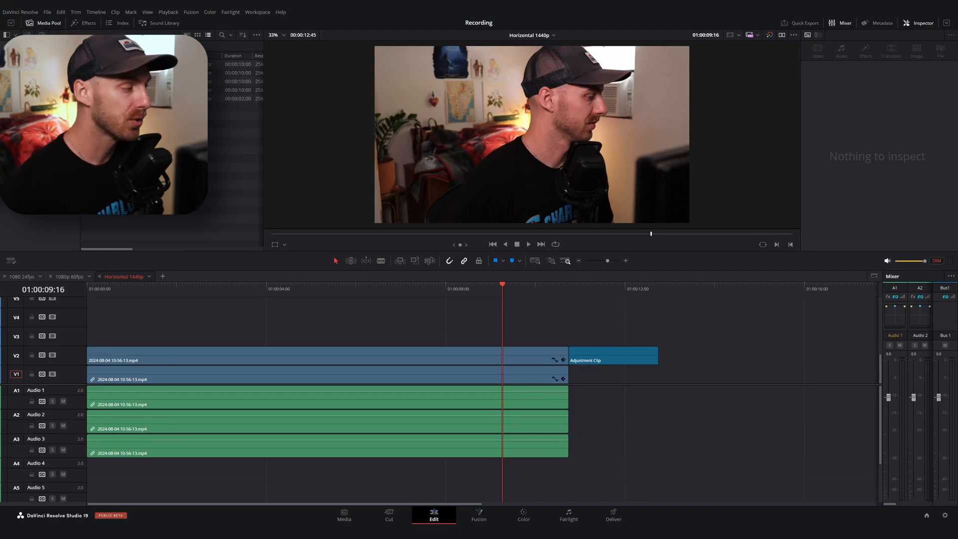
{"action": "left_click", "coordinate": [43, 23]}
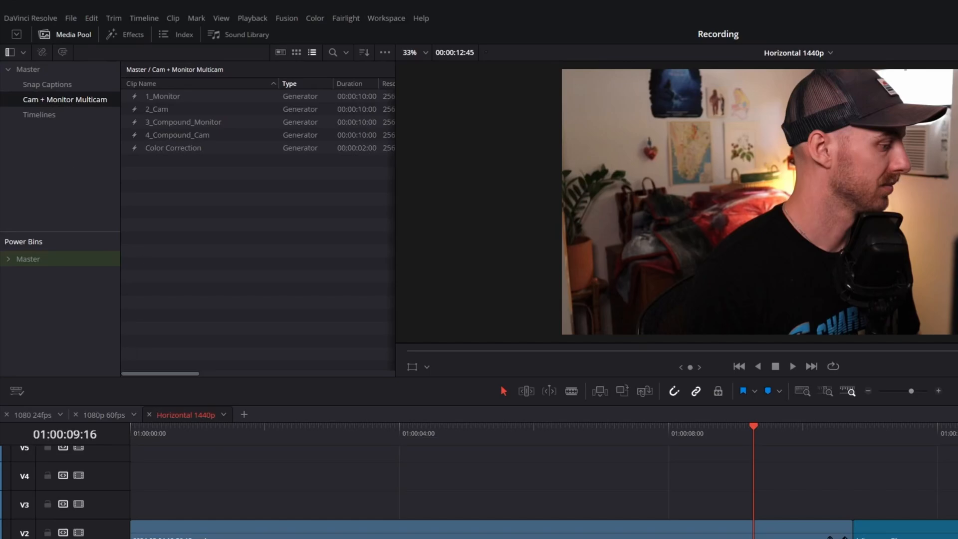
{"action": "mouse_move", "coordinate": [93, 252]}
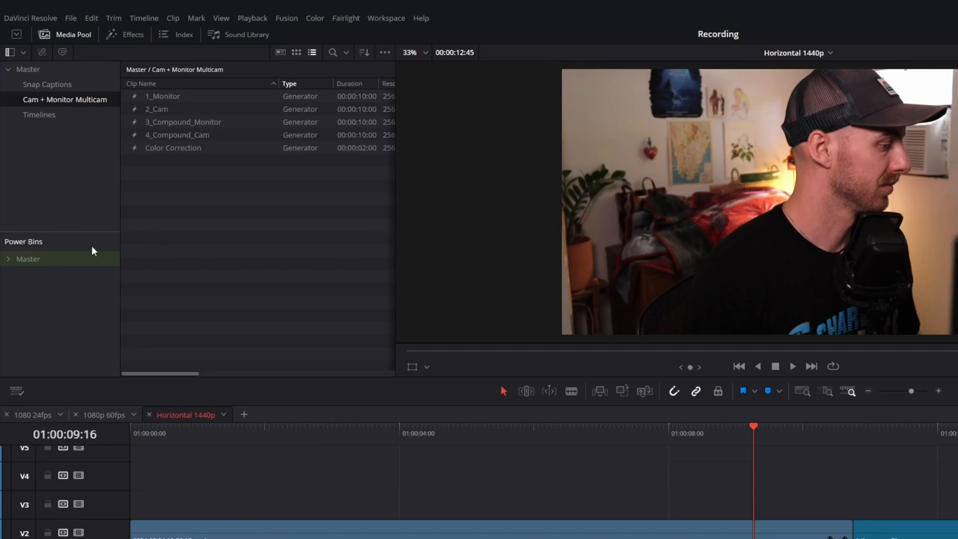
{"action": "mouse_move", "coordinate": [189, 243]}
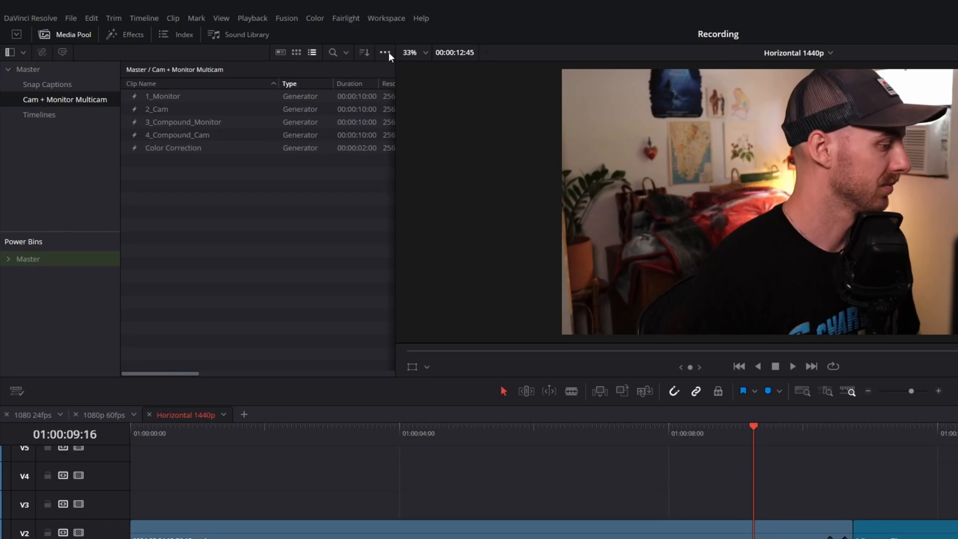
Expand the Master power bin's sub-folders and bring up the Project Manager
{"action": "left_click", "coordinate": [386, 53]}
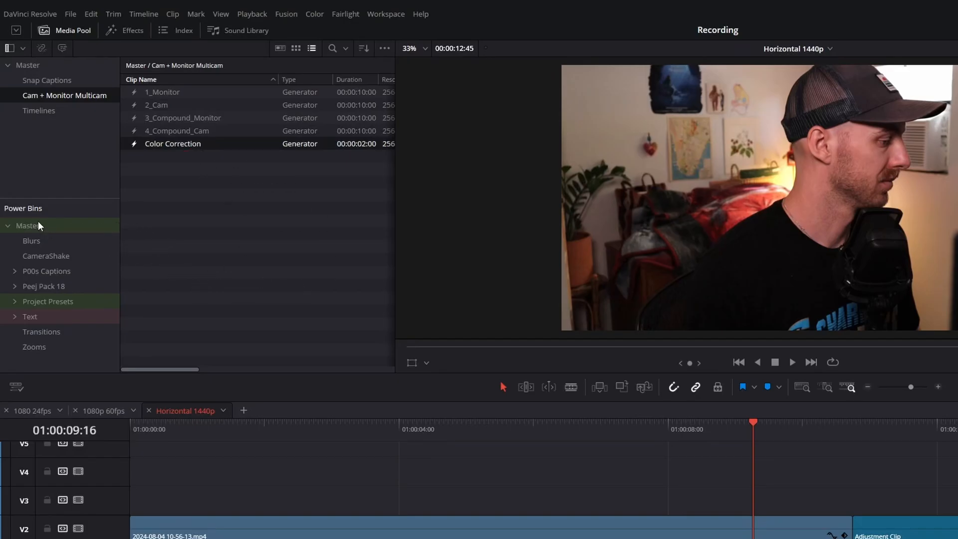
{"action": "left_click", "coordinate": [11, 23]}
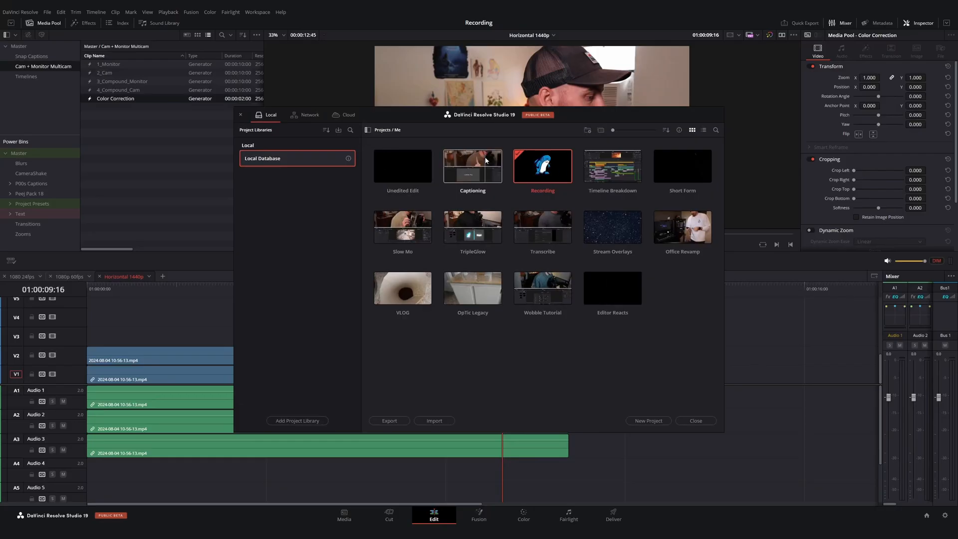
Open Unedited Edit, reopen Recording, and list the Master power bin's Color Correction, Grid and Pop 60 clips
{"action": "double_click", "coordinate": [402, 167]}
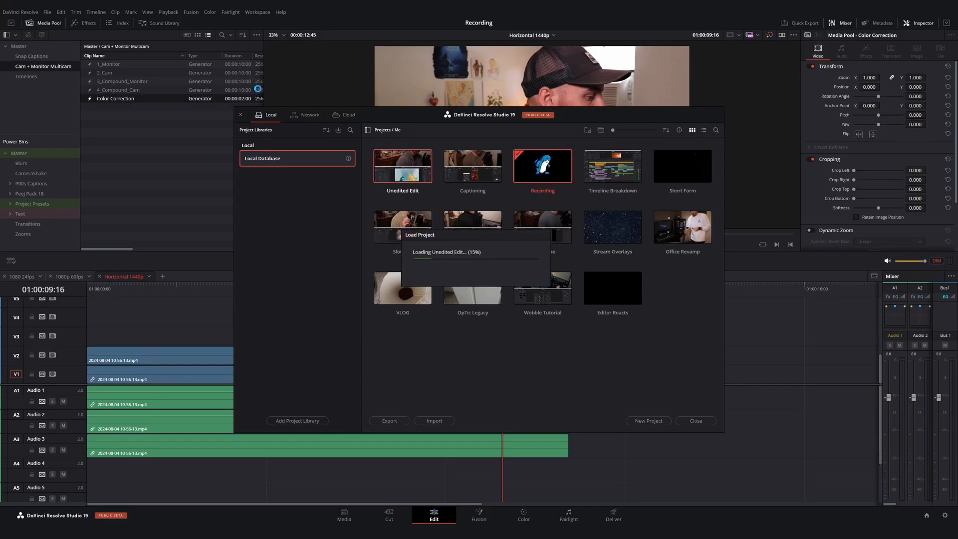
{"action": "double_click", "coordinate": [403, 165]}
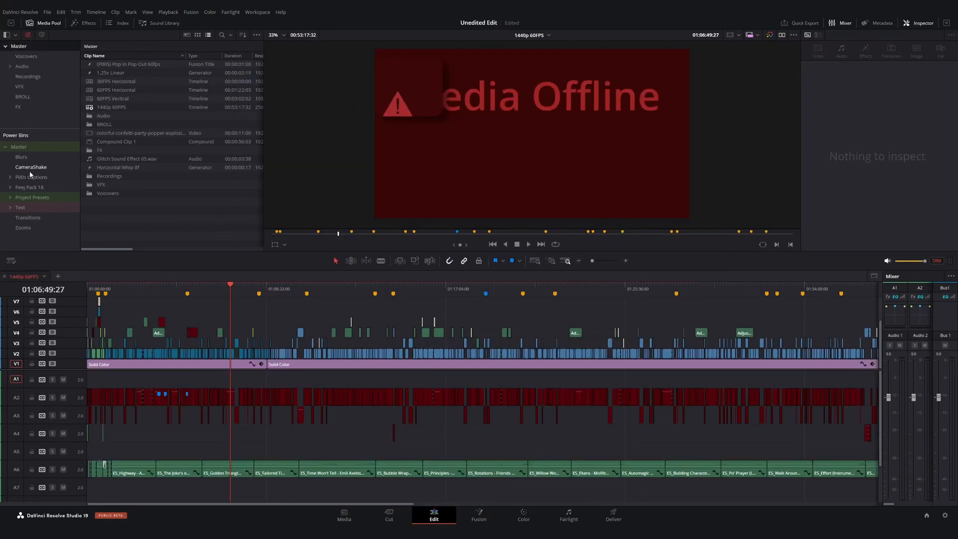
{"action": "left_click", "coordinate": [18, 147]}
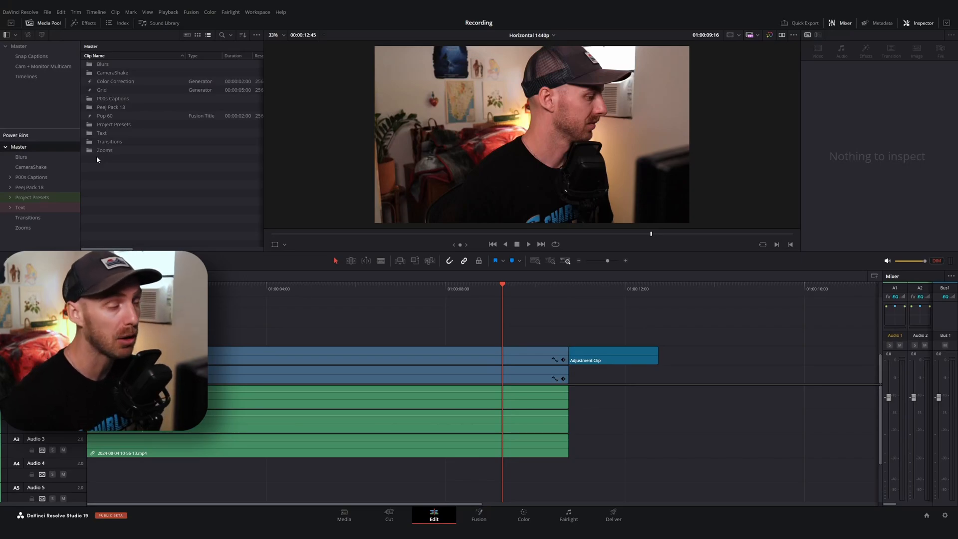
{"action": "mouse_move", "coordinate": [110, 171]}
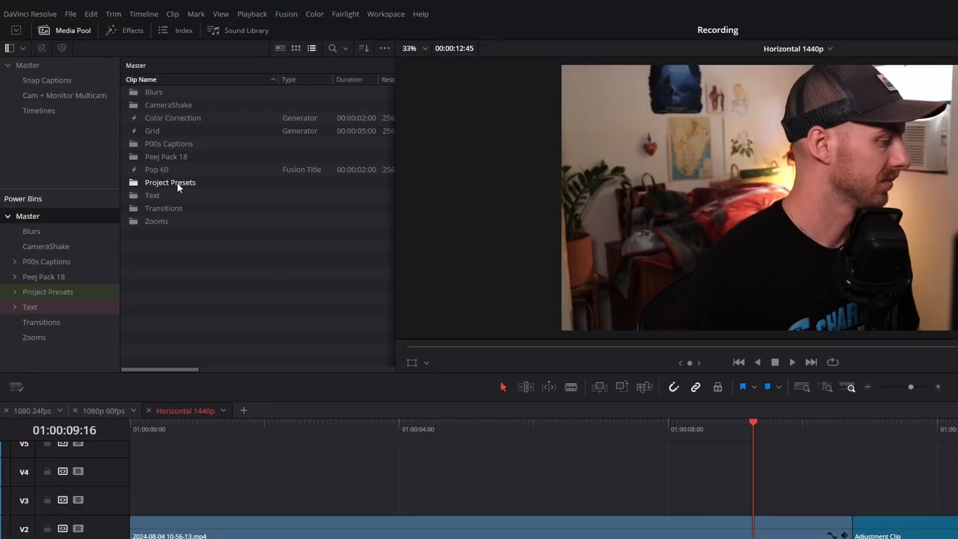
Copy the Cam + Monitor Multicam preset into Master and select its 1_Monitor clip
{"action": "double_click", "coordinate": [170, 182]}
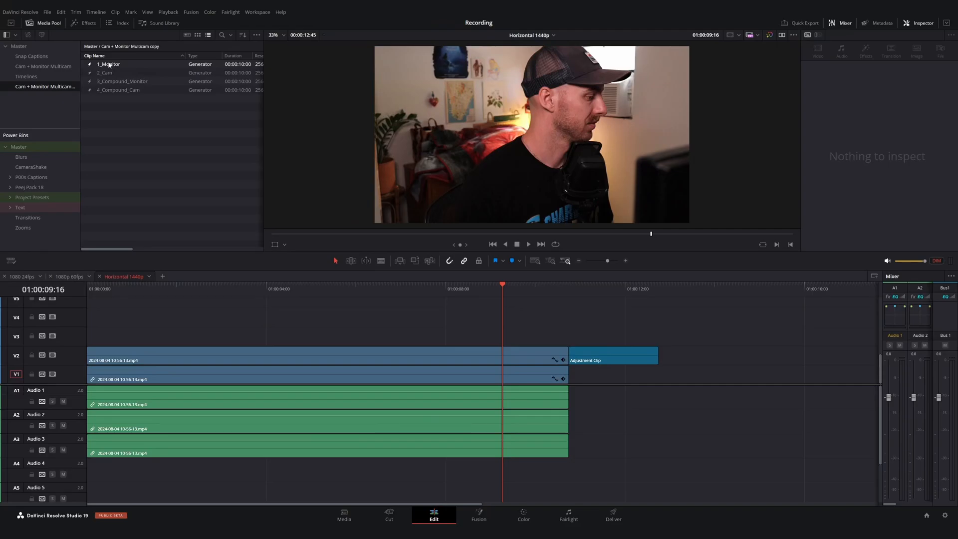
{"action": "left_click", "coordinate": [18, 46]}
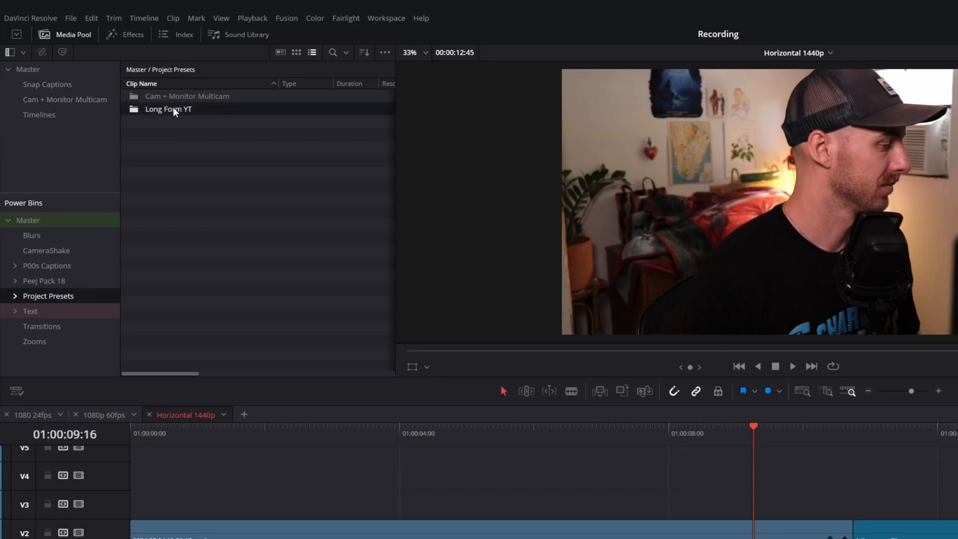
Drop the Long Form YT folders into Master and browse into Audio > SFX
{"action": "double_click", "coordinate": [168, 109]}
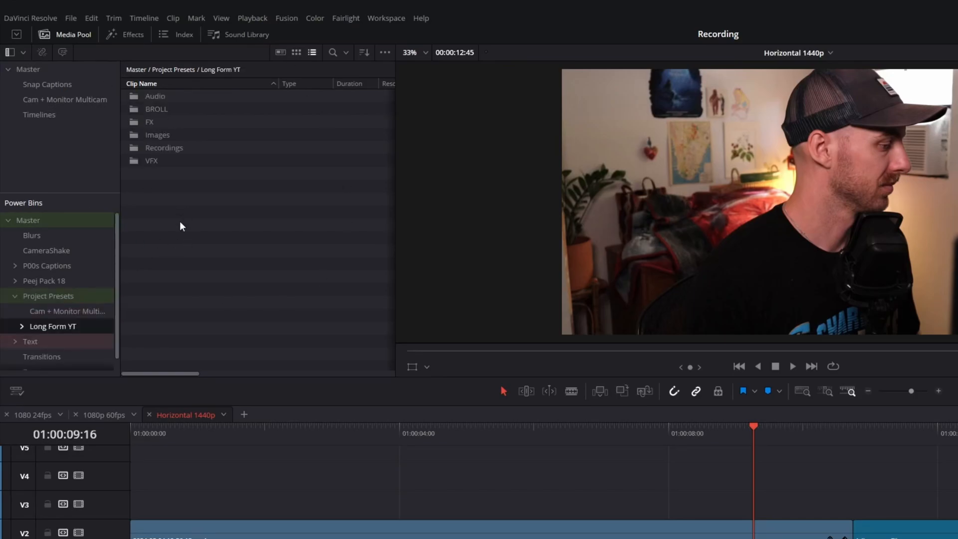
{"action": "mouse_move", "coordinate": [151, 279]}
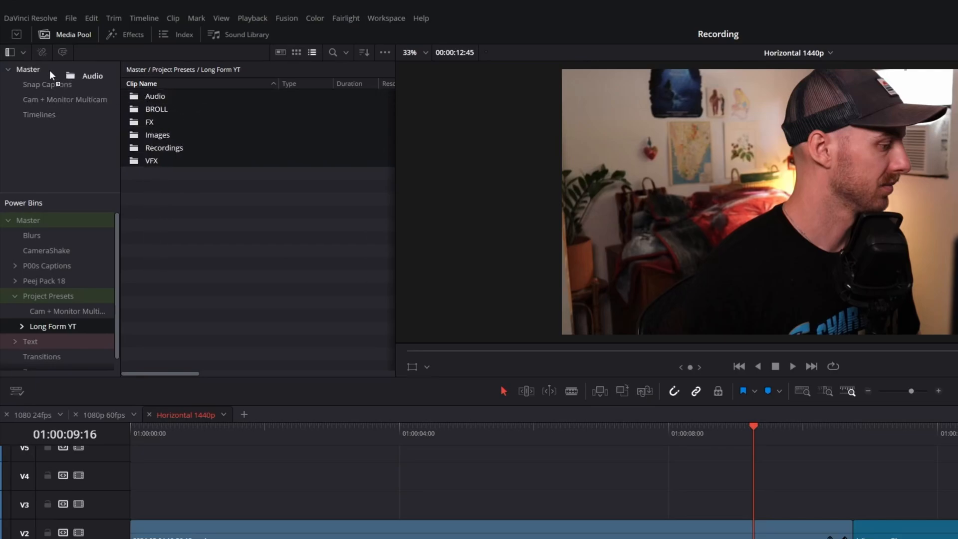
{"action": "left_click", "coordinate": [28, 69]}
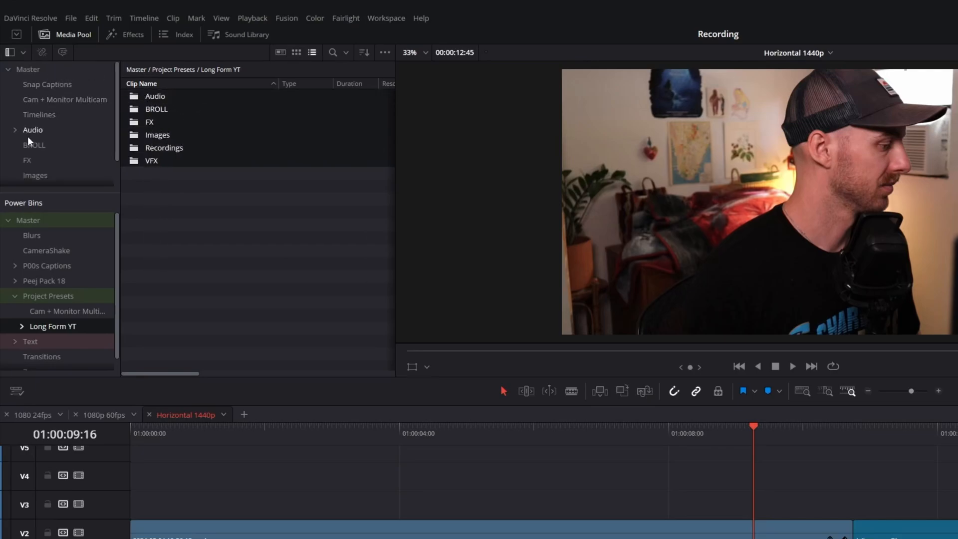
{"action": "left_click", "coordinate": [32, 130]}
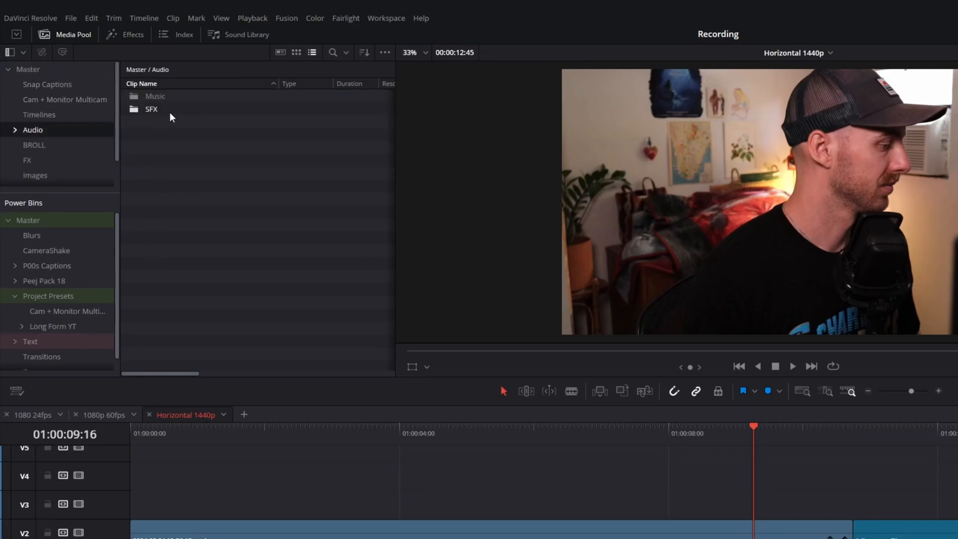
{"action": "double_click", "coordinate": [150, 108]}
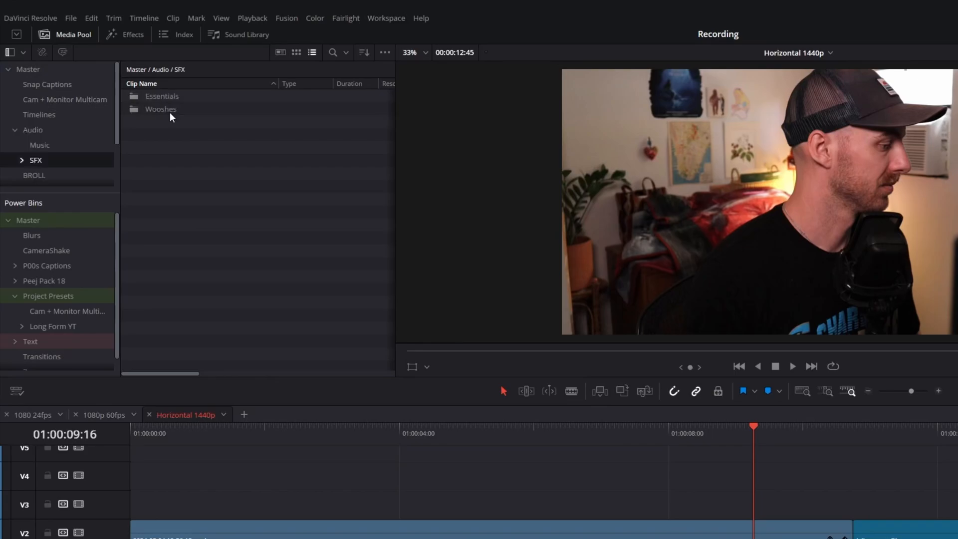
{"action": "double_click", "coordinate": [160, 108]}
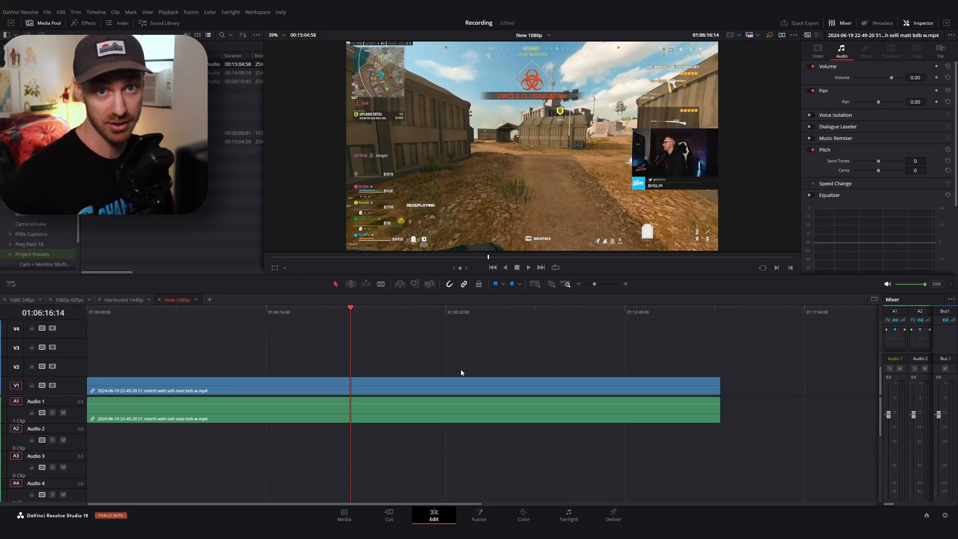
{"action": "mouse_move", "coordinate": [412, 377]}
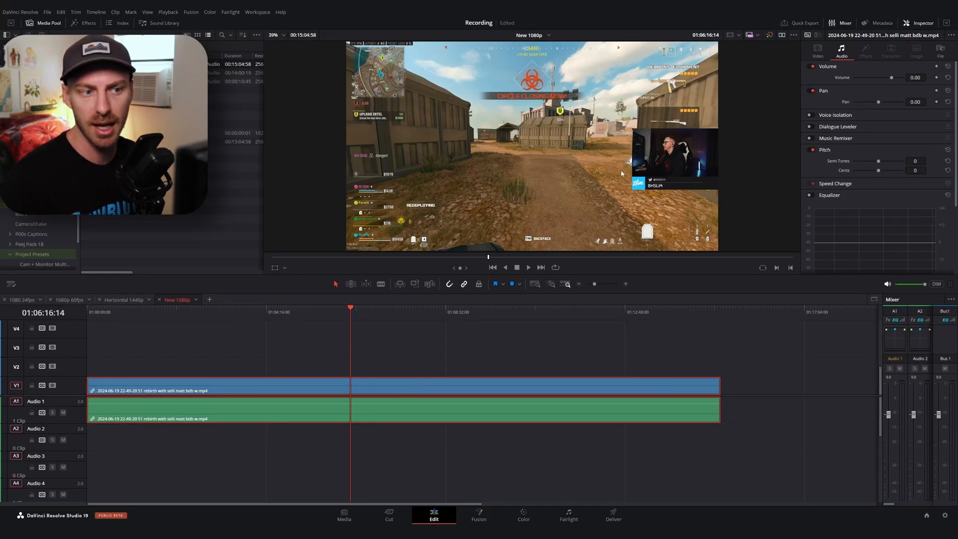
{"action": "mouse_move", "coordinate": [728, 181]}
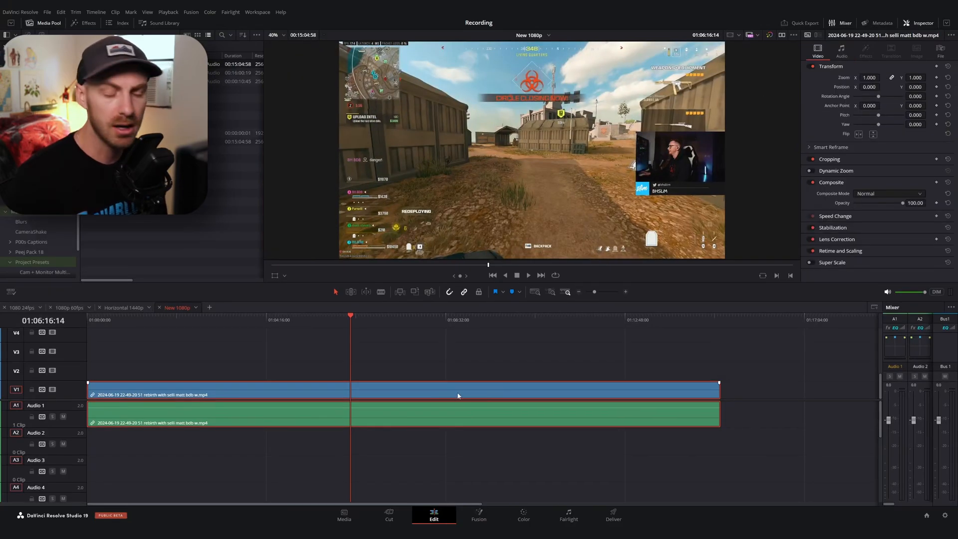
{"action": "mouse_move", "coordinate": [432, 345]}
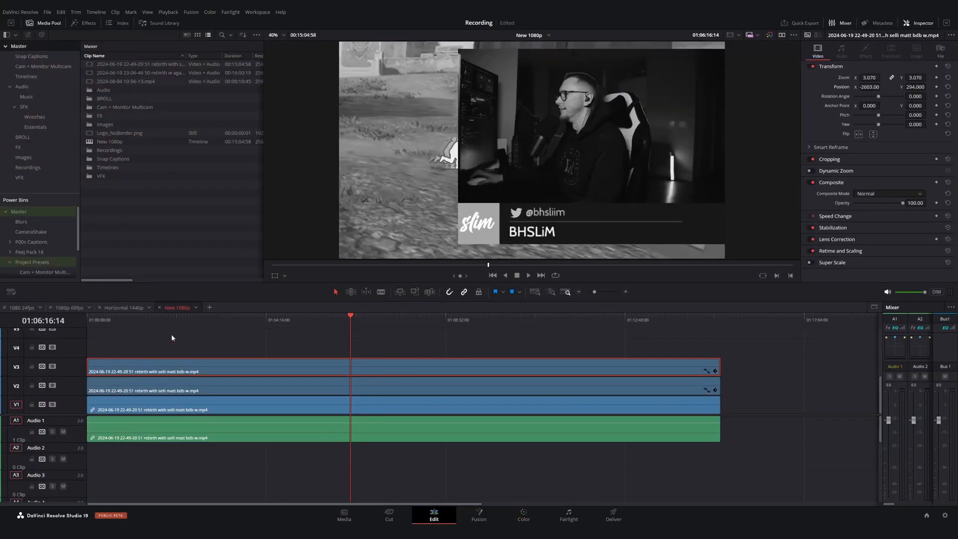
{"action": "mouse_move", "coordinate": [53, 366]}
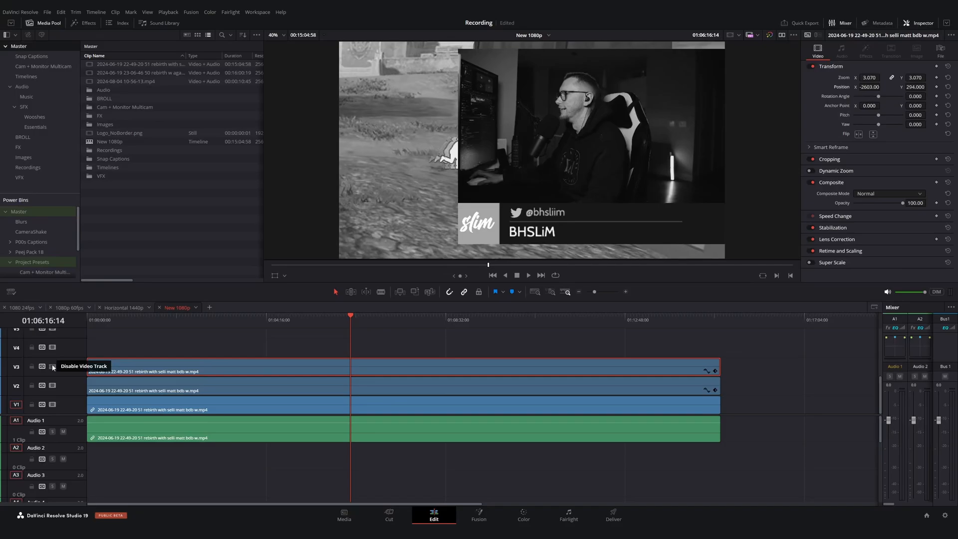
Toggle V3 off and back on to compare the 3.07-zoomed facecam against the layers below
{"action": "left_click", "coordinate": [52, 367]}
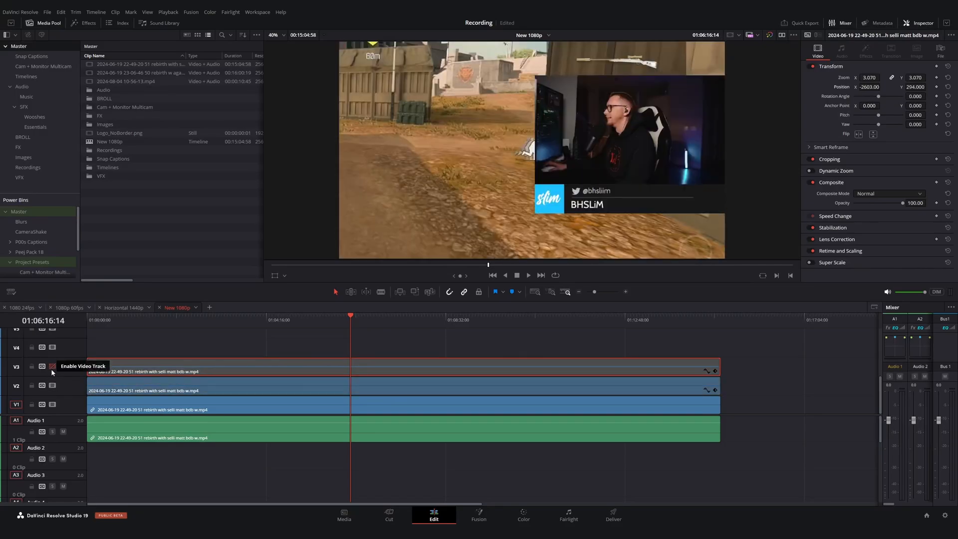
{"action": "left_click", "coordinate": [52, 367]}
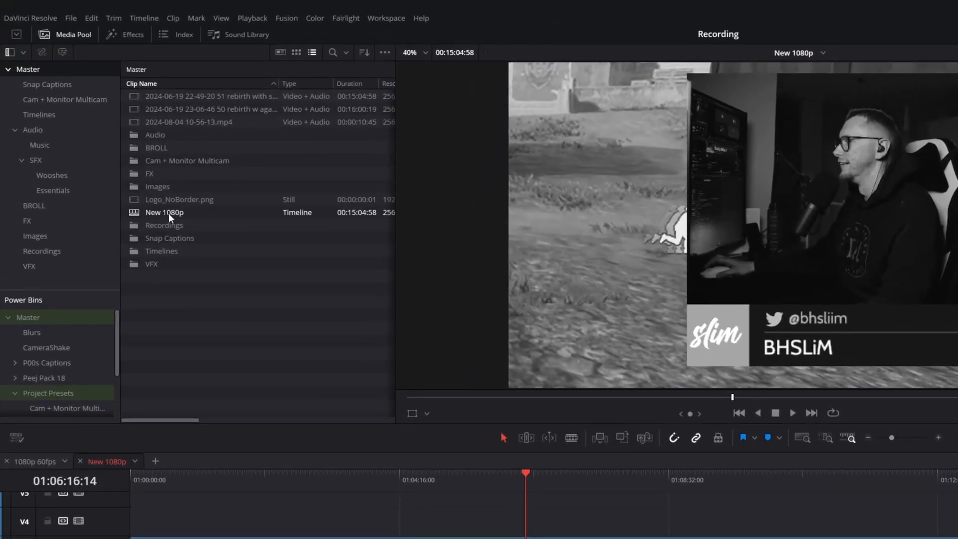
Rename New 1080p to Multicam Gameplay and bring up its context options
{"action": "double_click", "coordinate": [163, 212]}
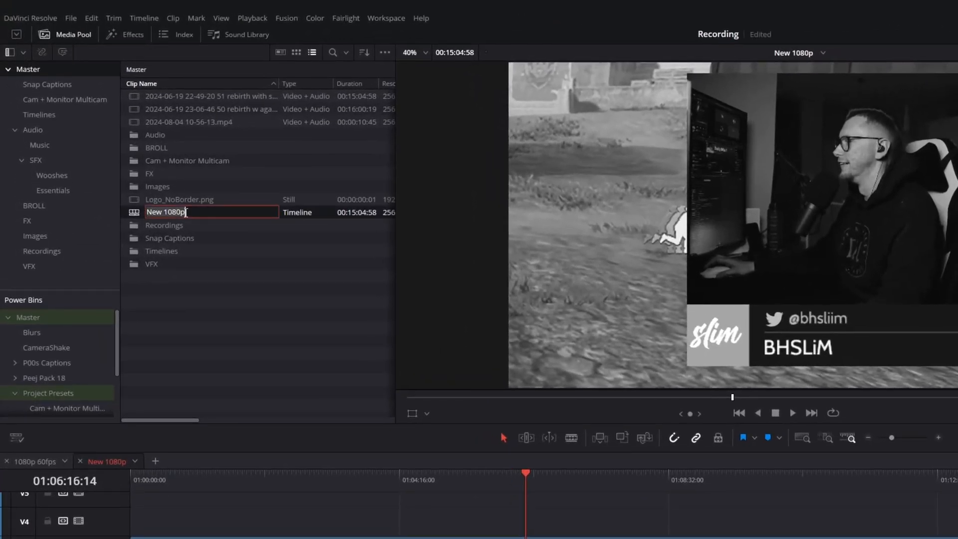
{"action": "type", "text": "Multicam Gamep"}
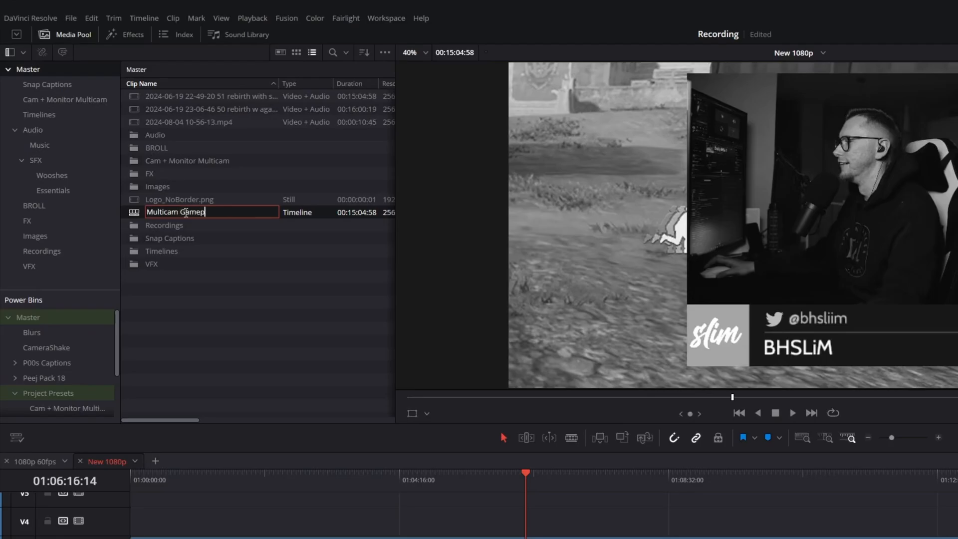
{"action": "right_click", "coordinate": [179, 212]}
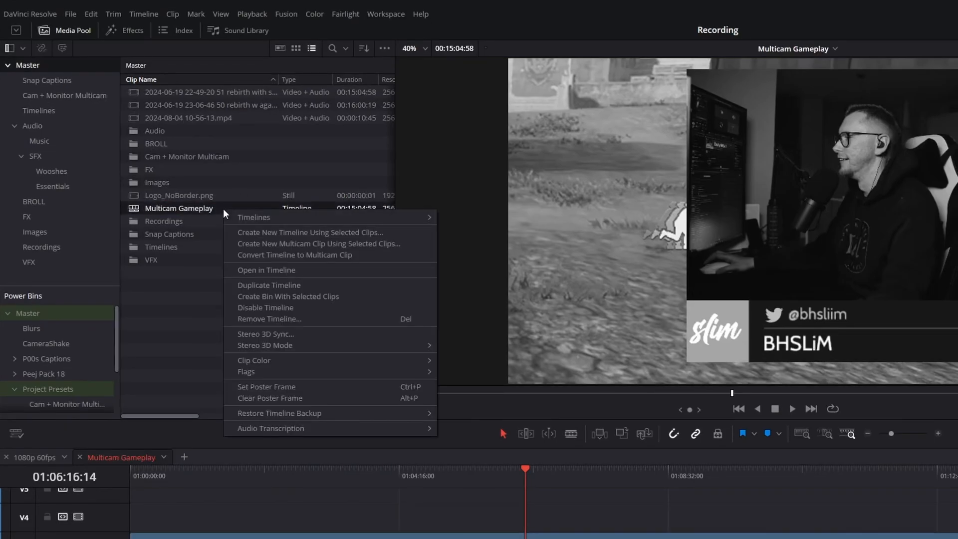
{"action": "mouse_move", "coordinate": [257, 196]}
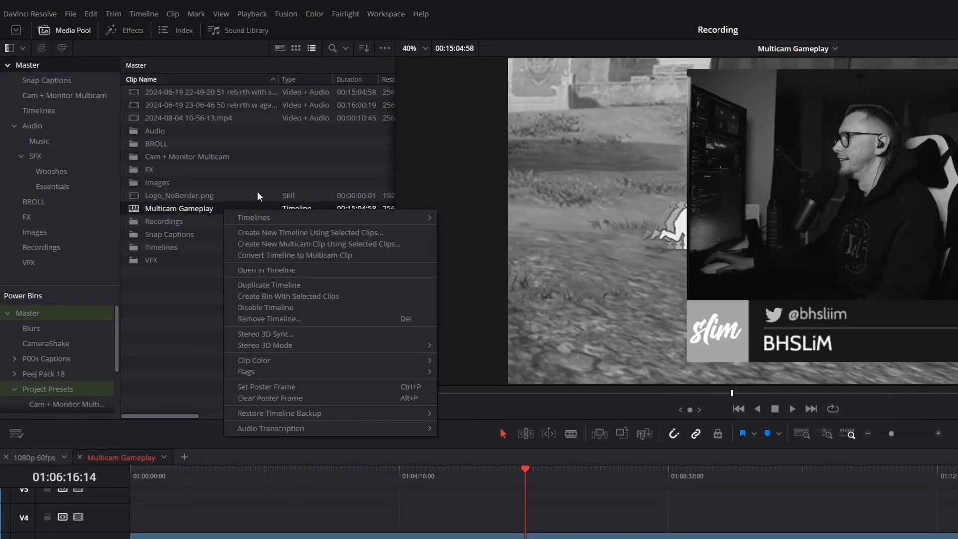
{"action": "mouse_move", "coordinate": [347, 256]}
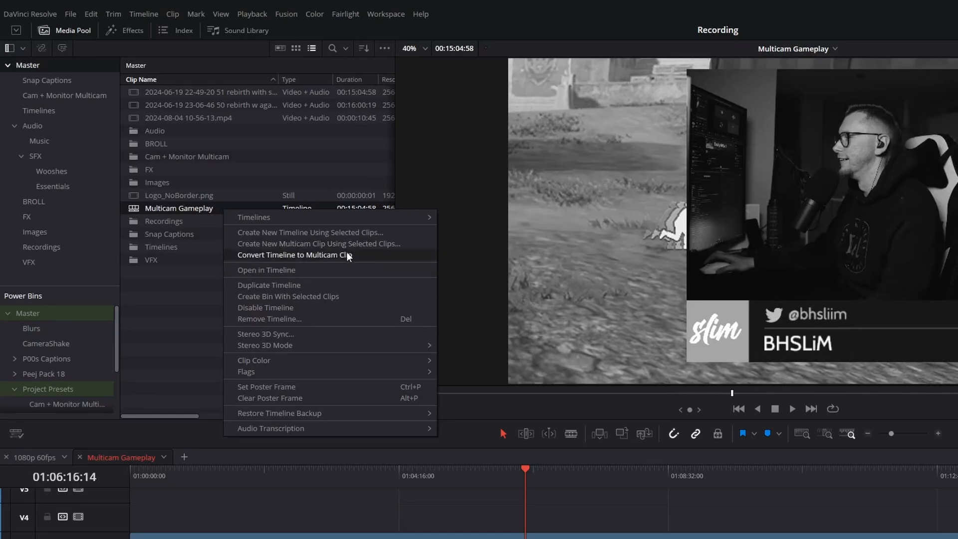
{"action": "mouse_move", "coordinate": [347, 259]}
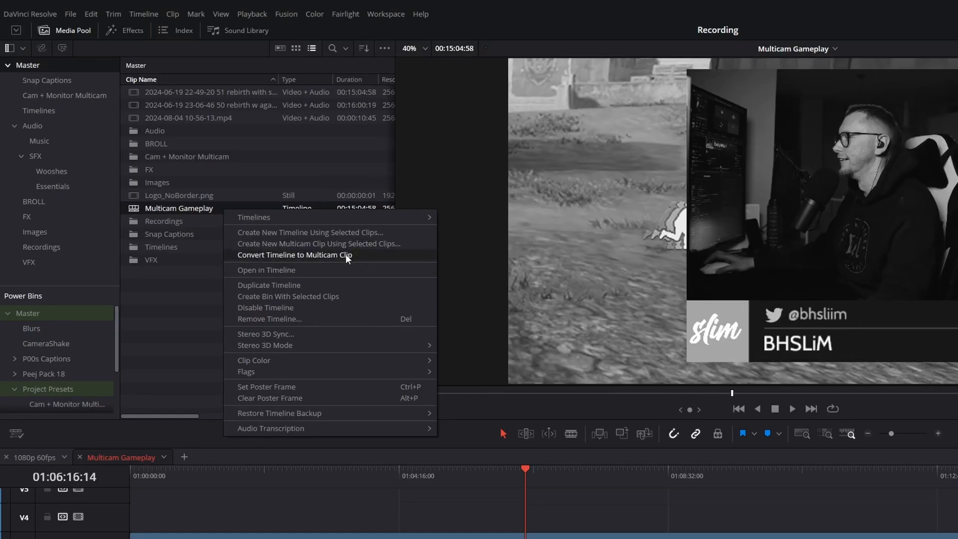
Convert to a multicam clip, play it and switch cut pieces to angles 2 and 3
{"action": "left_click", "coordinate": [293, 255]}
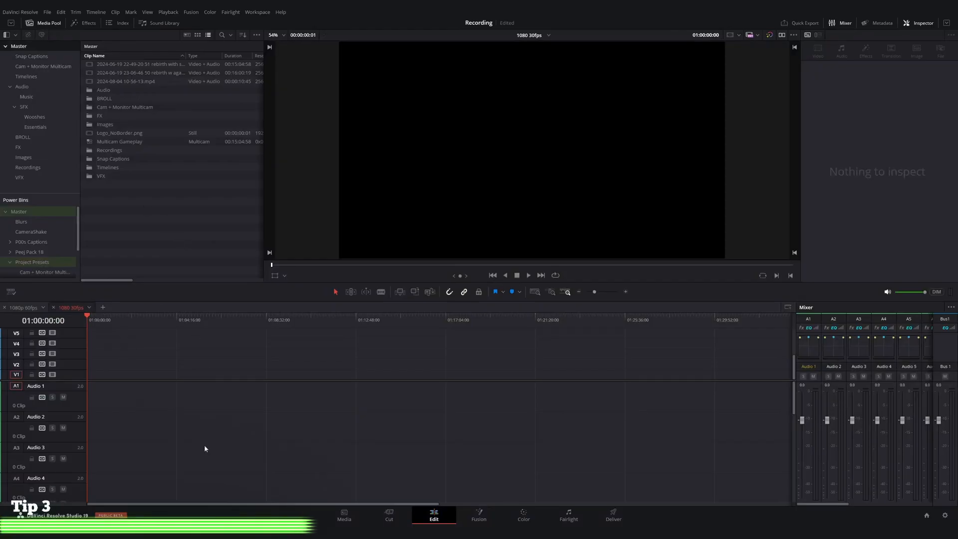
{"action": "mouse_move", "coordinate": [64, 300]}
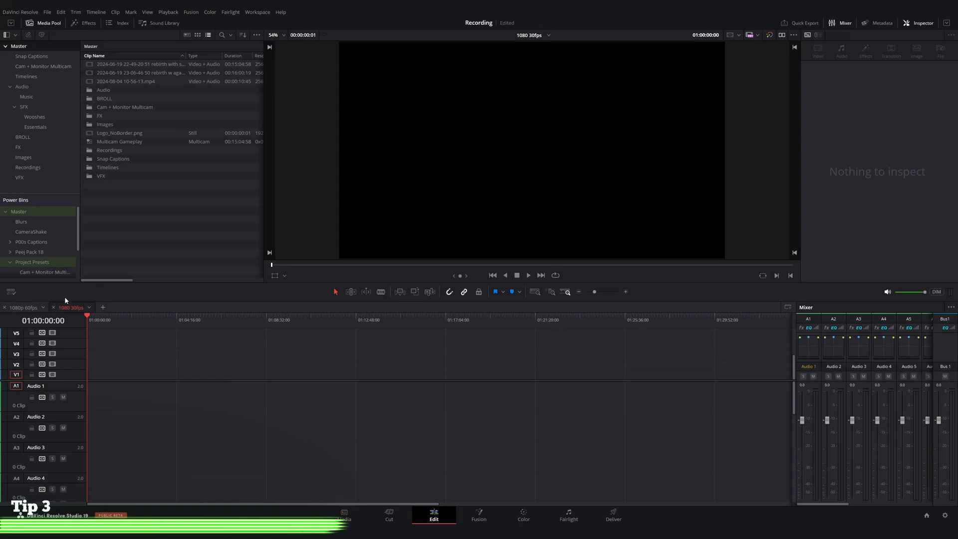
{"action": "mouse_move", "coordinate": [206, 195]}
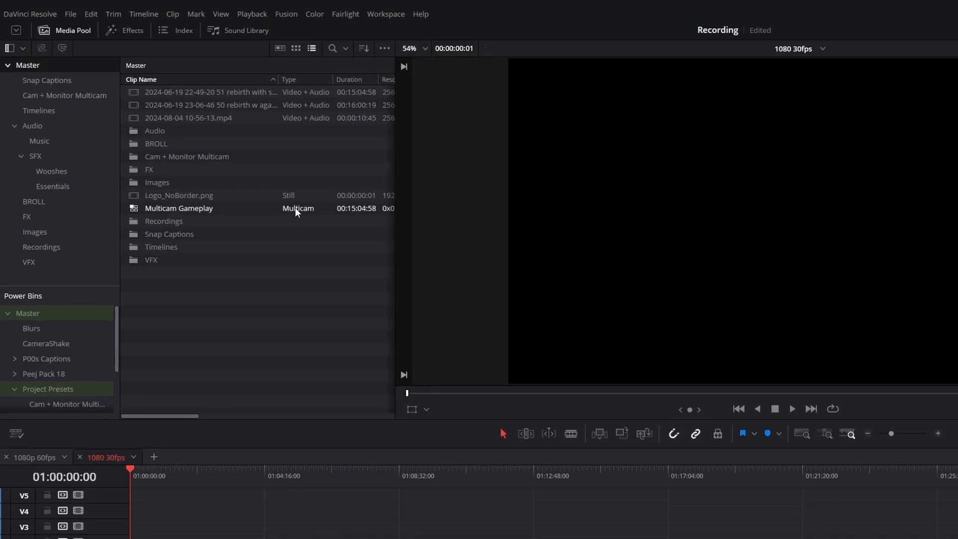
{"action": "mouse_move", "coordinate": [294, 216]}
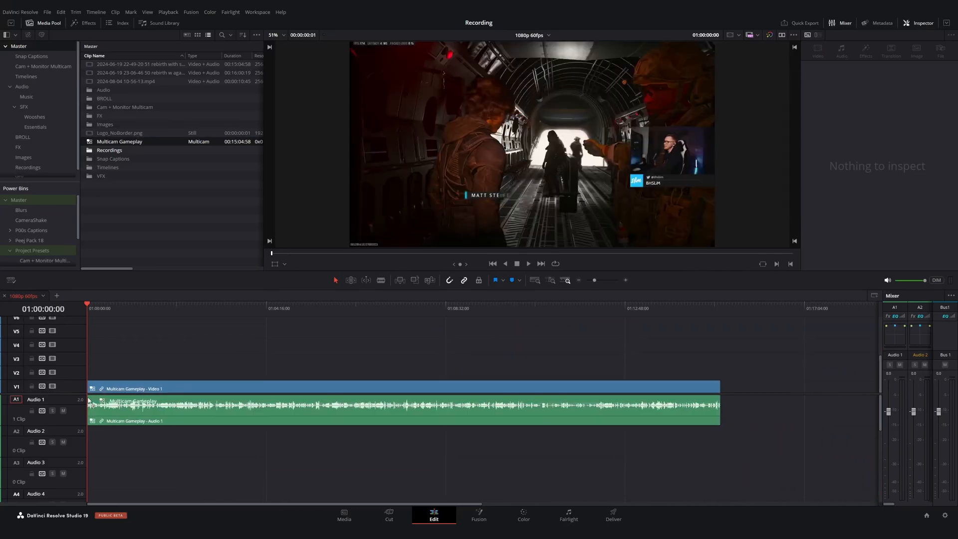
{"action": "left_click", "coordinate": [404, 386]}
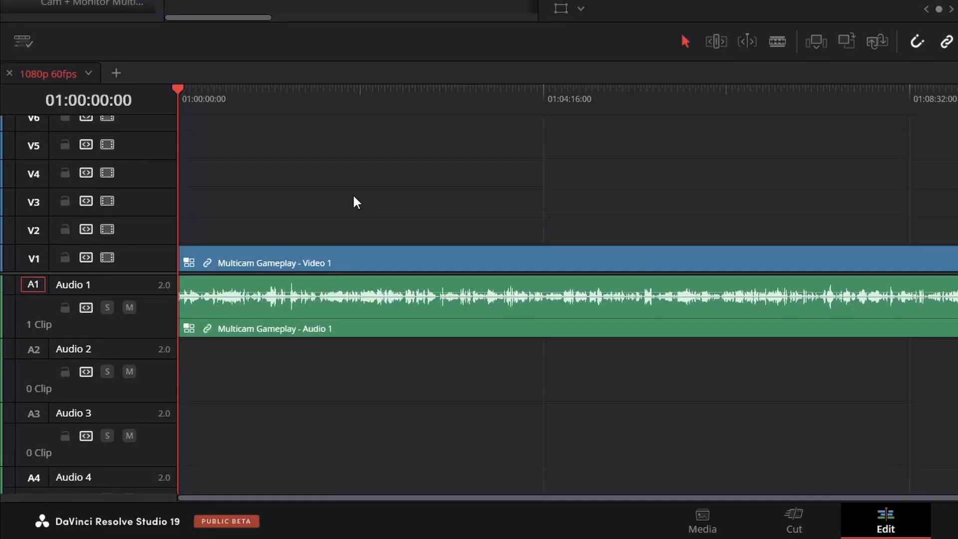
{"action": "mouse_move", "coordinate": [295, 276]}
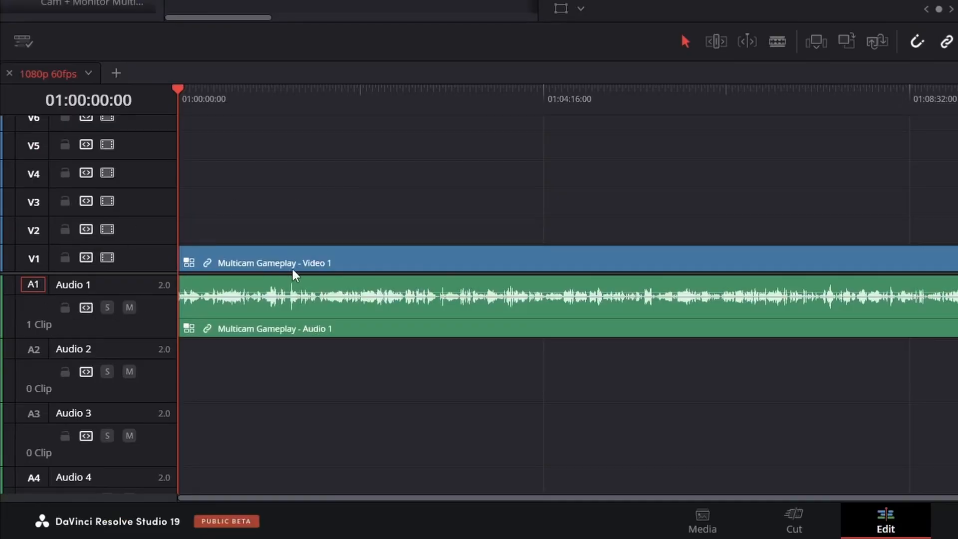
{"action": "mouse_move", "coordinate": [315, 267]}
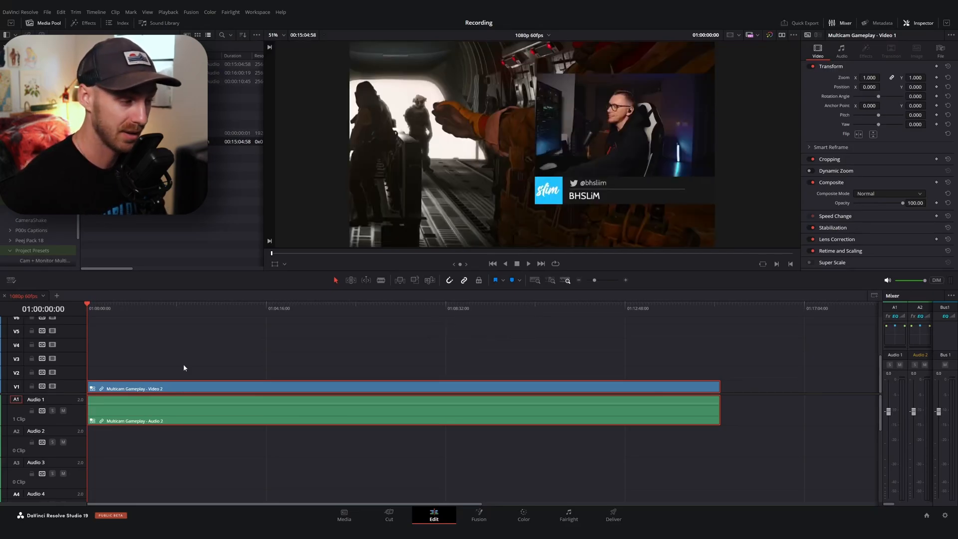
{"action": "key", "text": "alt+3"}
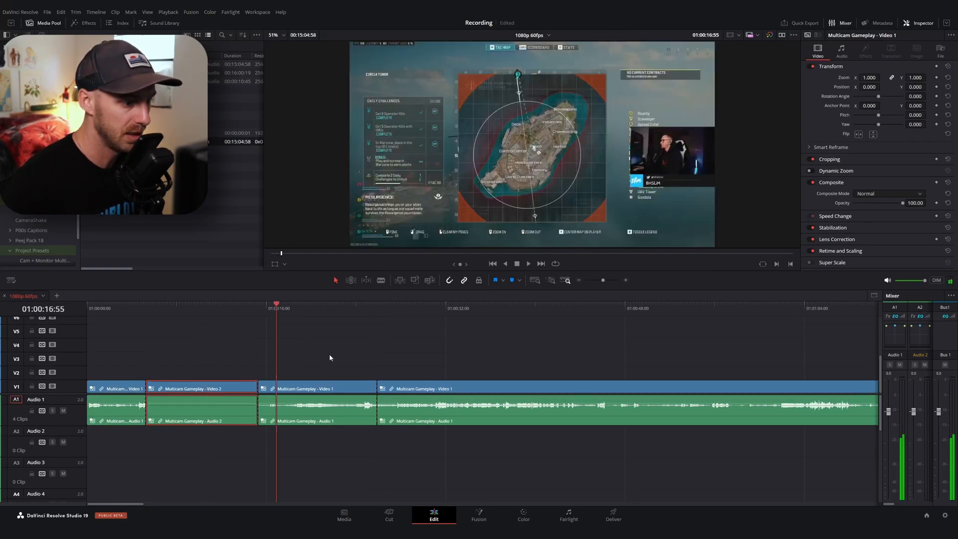
{"action": "left_click", "coordinate": [317, 388]}
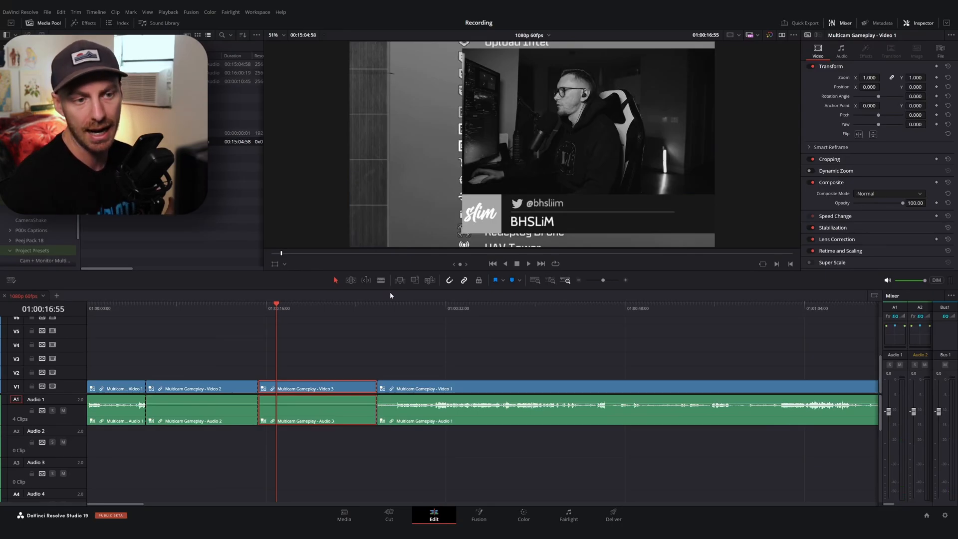
{"action": "mouse_move", "coordinate": [455, 322]}
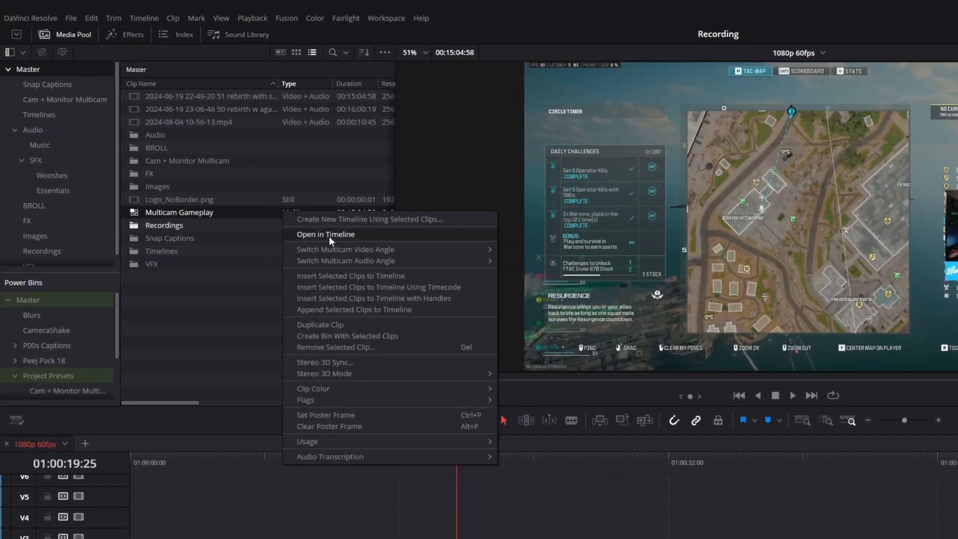
Add Gaussian Blur to V4 inside Multicam Gameplay, then select its audio on the main timeline
{"action": "left_click", "coordinate": [326, 234]}
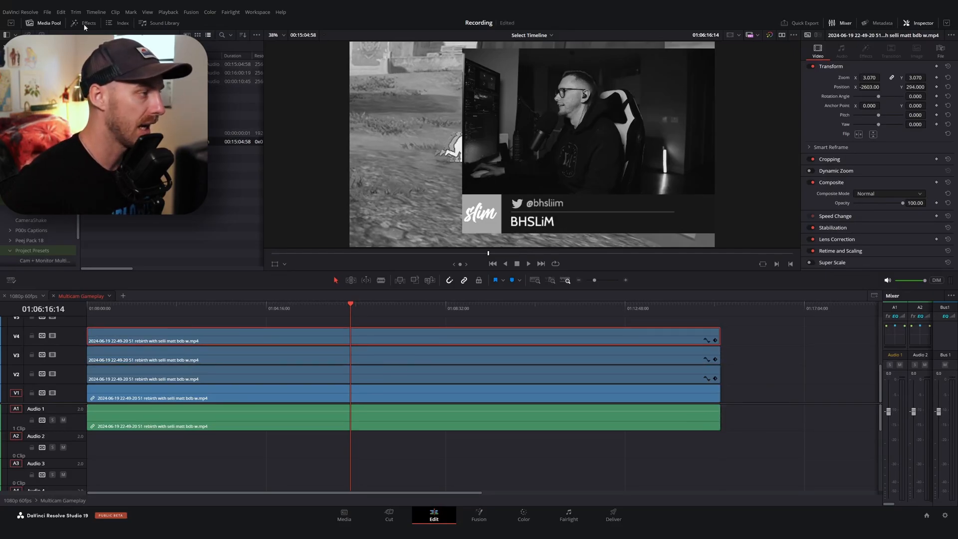
{"action": "left_click", "coordinate": [88, 23]}
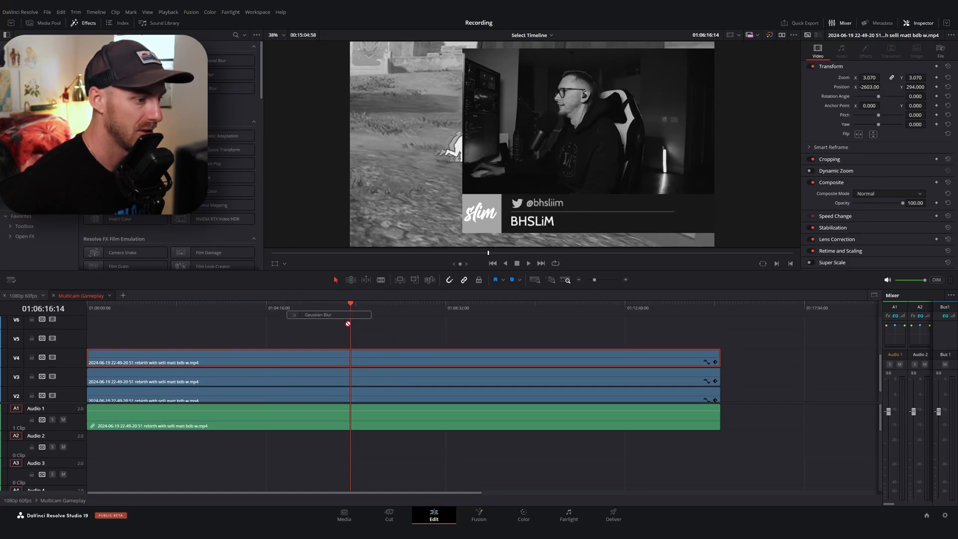
{"action": "left_click", "coordinate": [866, 50]}
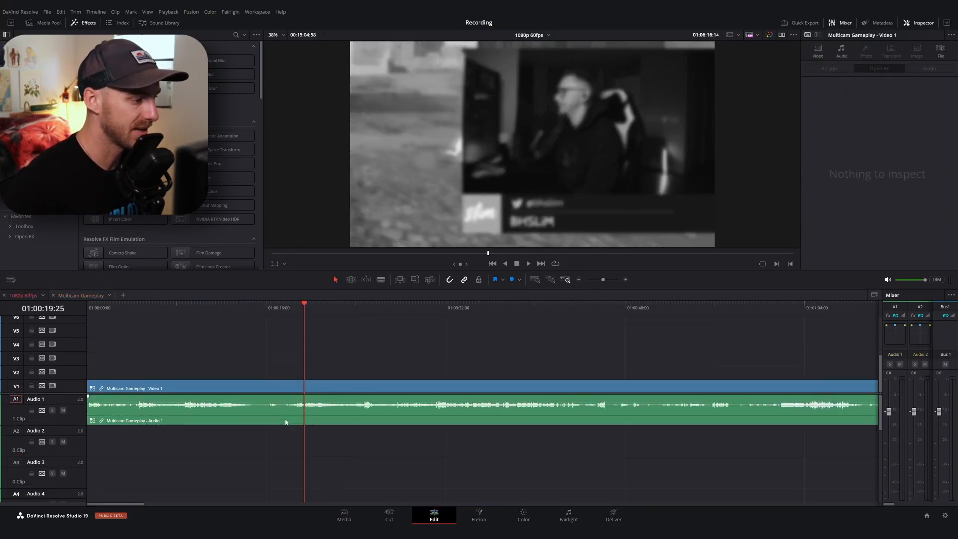
{"action": "left_click", "coordinate": [196, 388]}
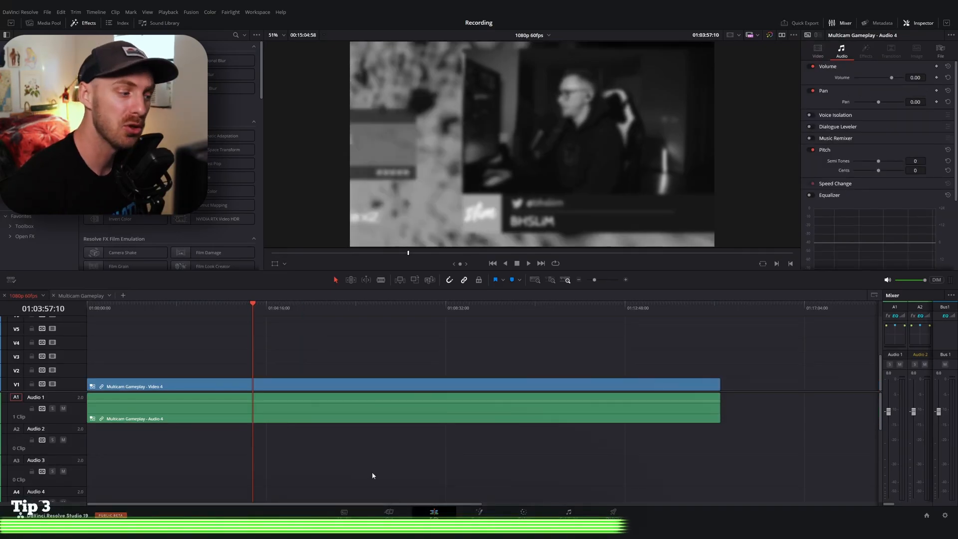
{"action": "mouse_move", "coordinate": [354, 429]}
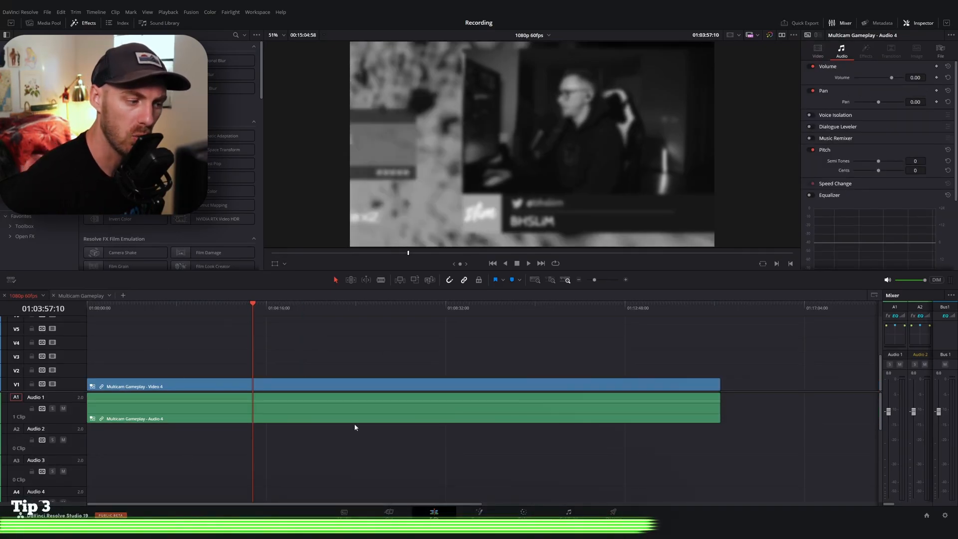
Paste the original audio under the multicam video, Link Clips, and preview the angle cuts
{"action": "left_click", "coordinate": [83, 295]}
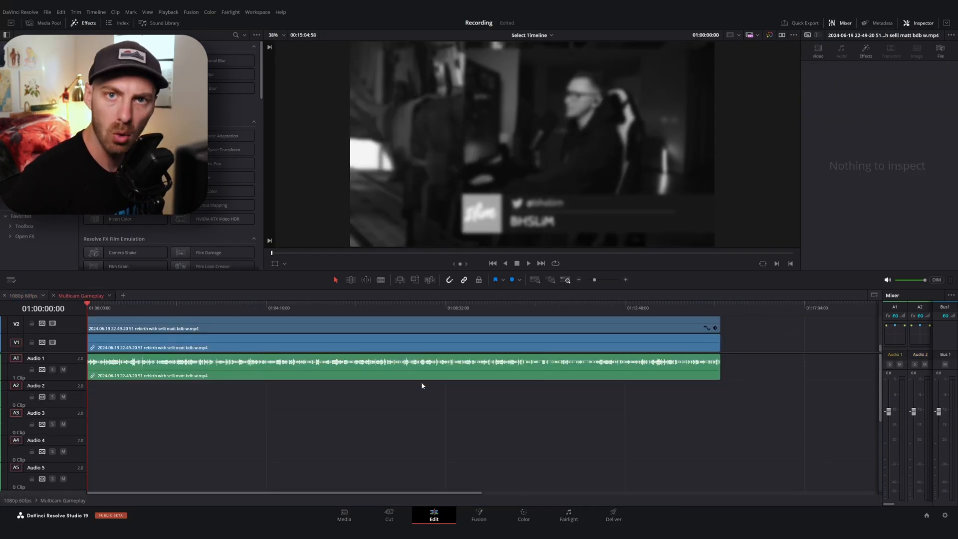
{"action": "left_click", "coordinate": [259, 366]}
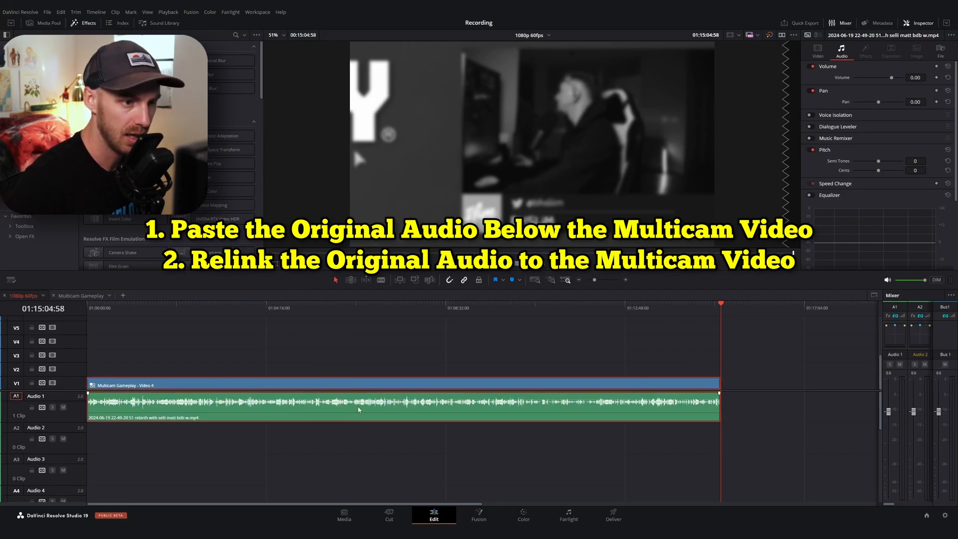
{"action": "right_click", "coordinate": [358, 415]}
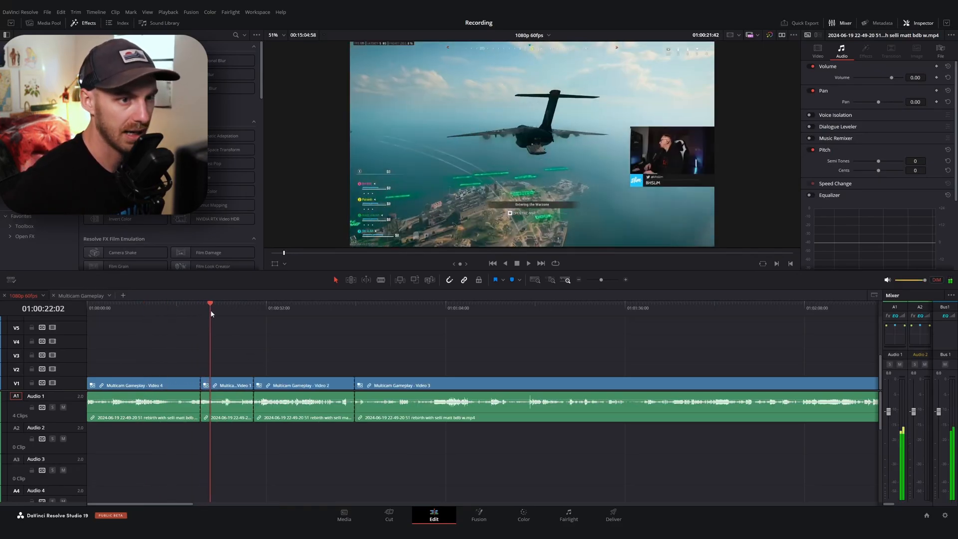
{"action": "left_click", "coordinate": [317, 303]}
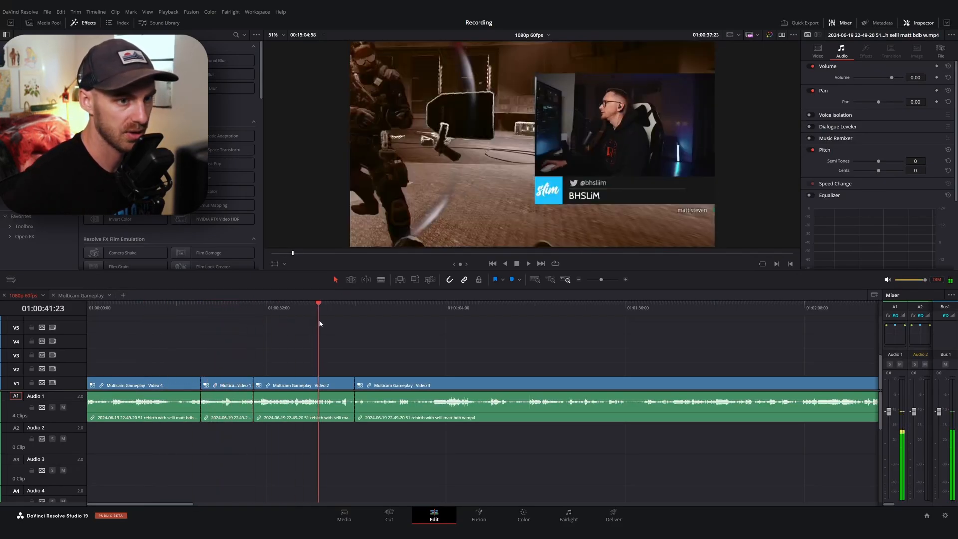
{"action": "left_click", "coordinate": [392, 303]}
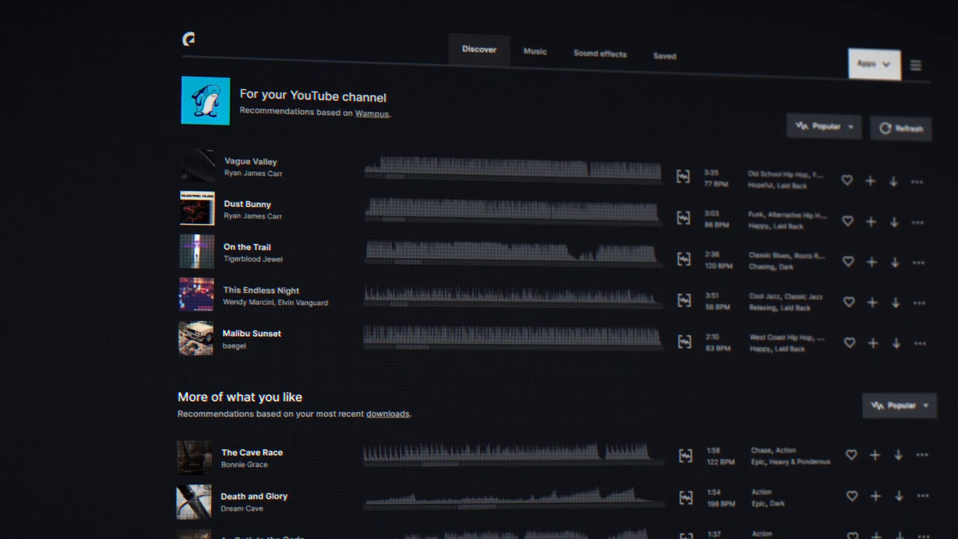
Audition retro synthwave music, then Arrow Wooshes and Reload 01 sound effects
{"action": "scroll", "scroll_direction": "down", "scroll_amount": 3}
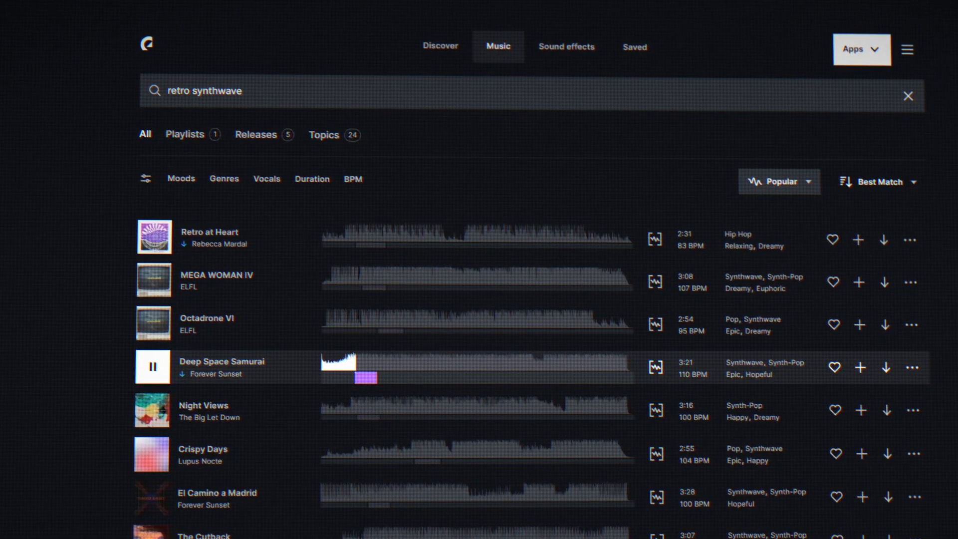
{"action": "left_click", "coordinate": [566, 47]}
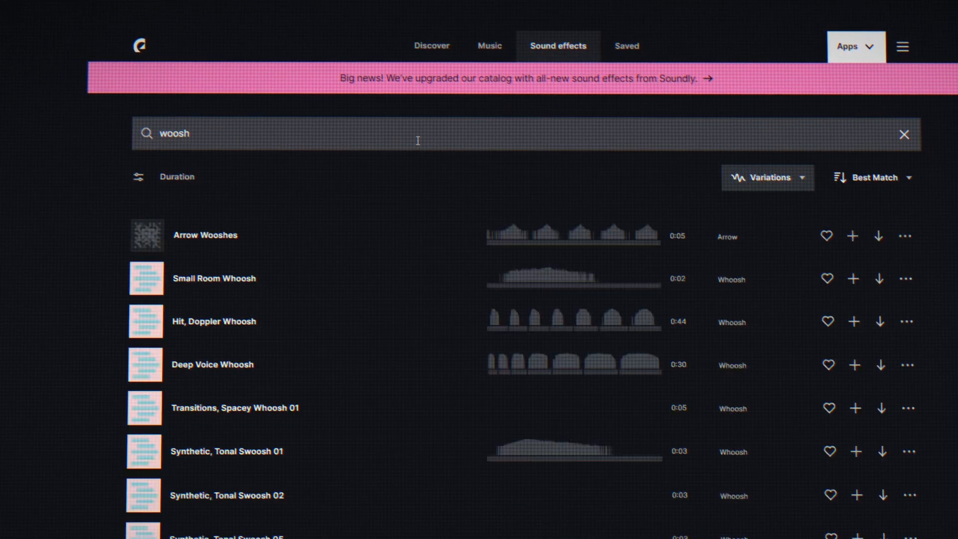
{"action": "left_click", "coordinate": [146, 236]}
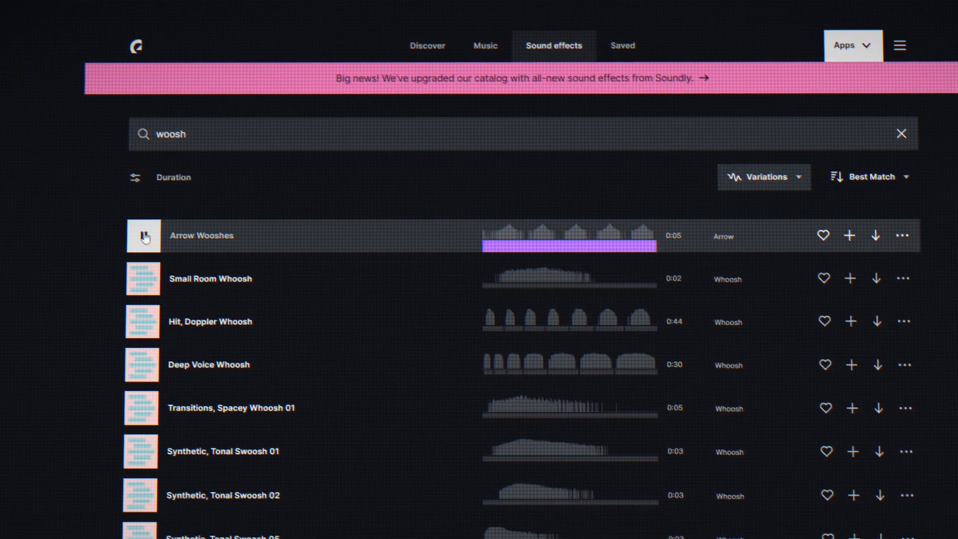
{"action": "left_click", "coordinate": [143, 236]}
{"action": "type", "text": "reload"}
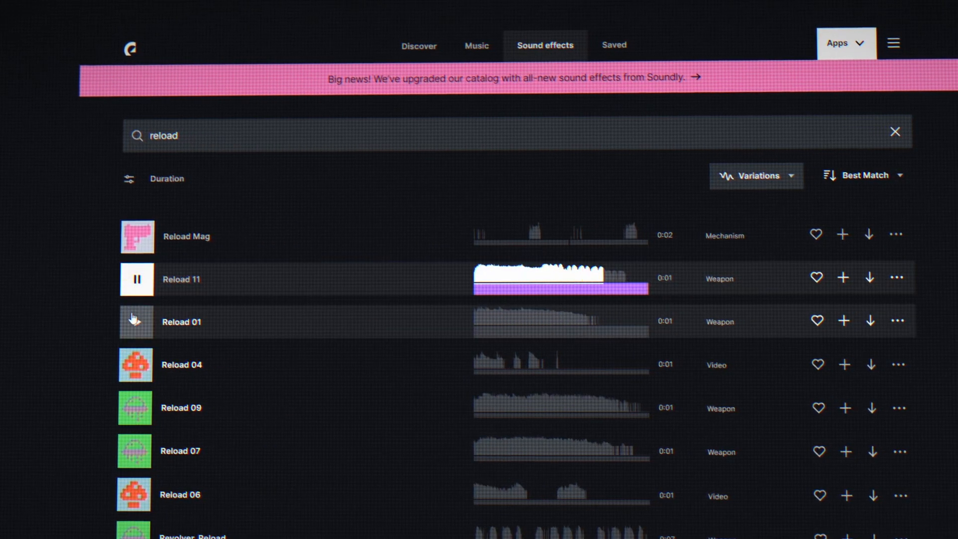
{"action": "left_click", "coordinate": [135, 365]}
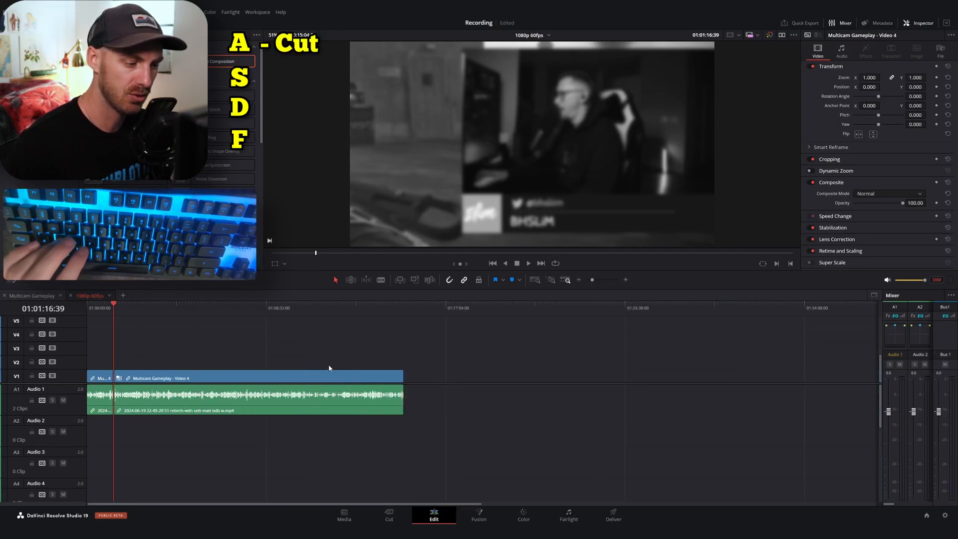
Zoom out and in with S and D while cutting Multicam Gameplay into ten pieces
{"action": "key", "text": "s"}
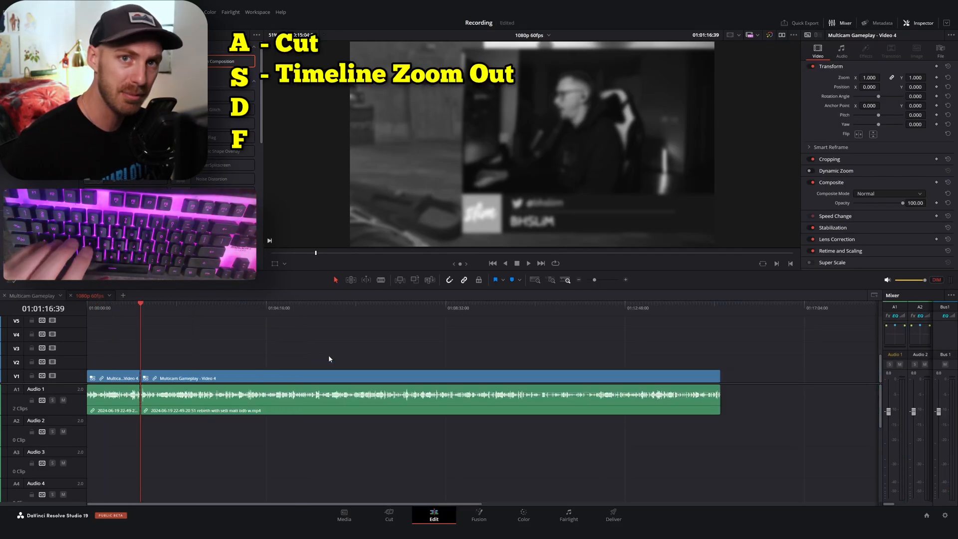
{"action": "key", "text": "d"}
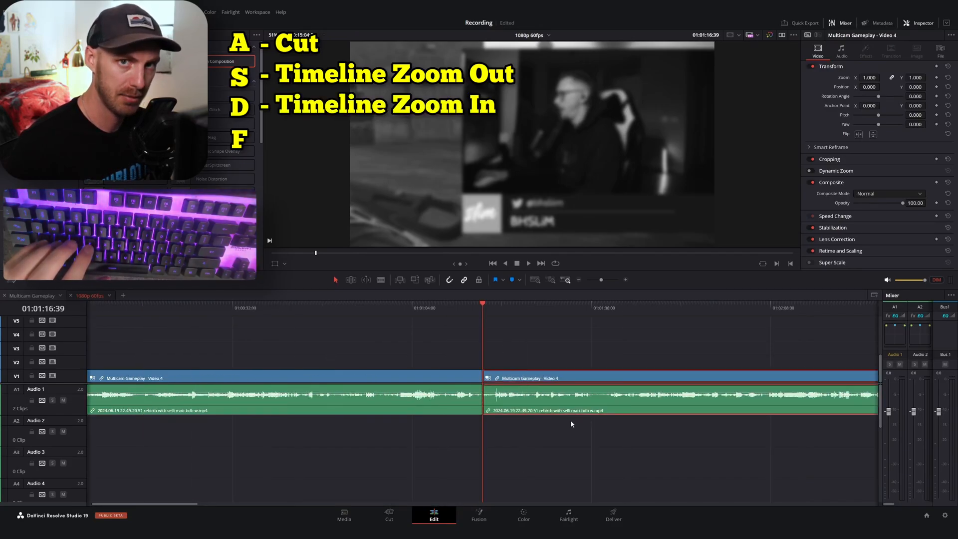
{"action": "key", "text": "s"}
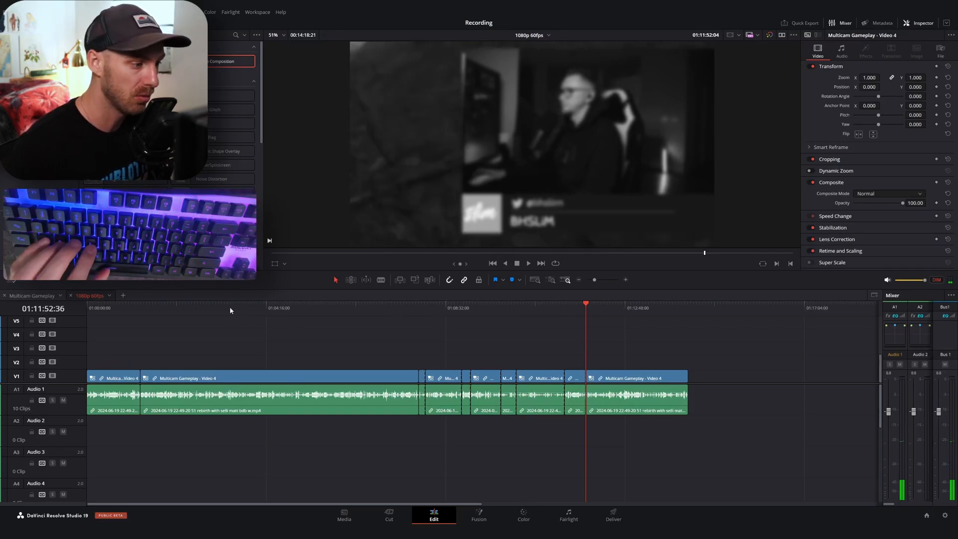
Drag later pieces right and some up onto V2/A2, then deselect
{"action": "left_click", "coordinate": [427, 307]}
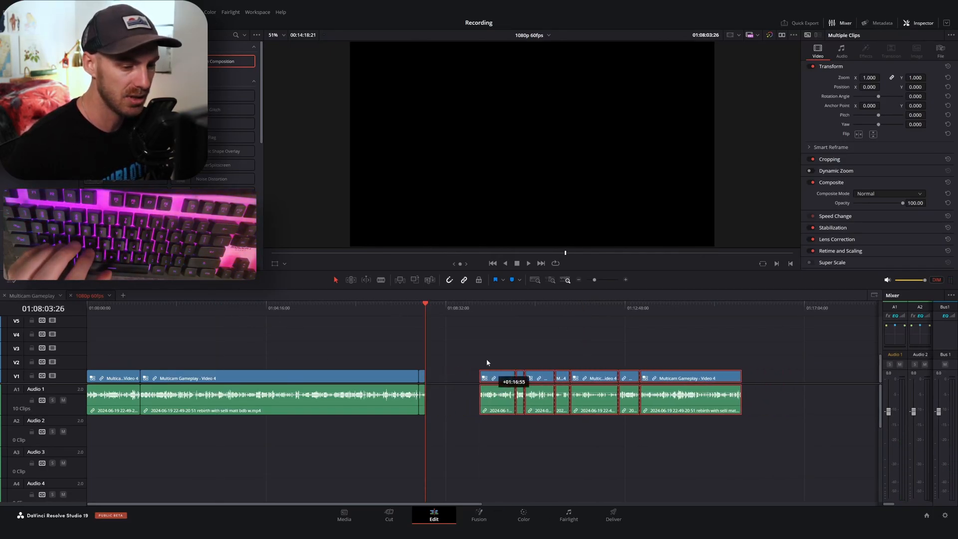
{"action": "left_click", "coordinate": [532, 333]}
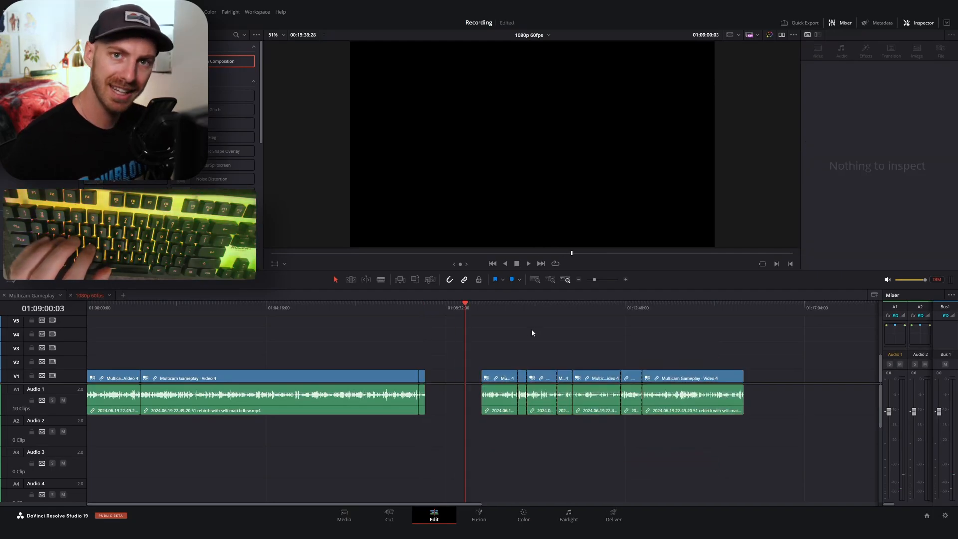
{"action": "left_click", "coordinate": [251, 377]}
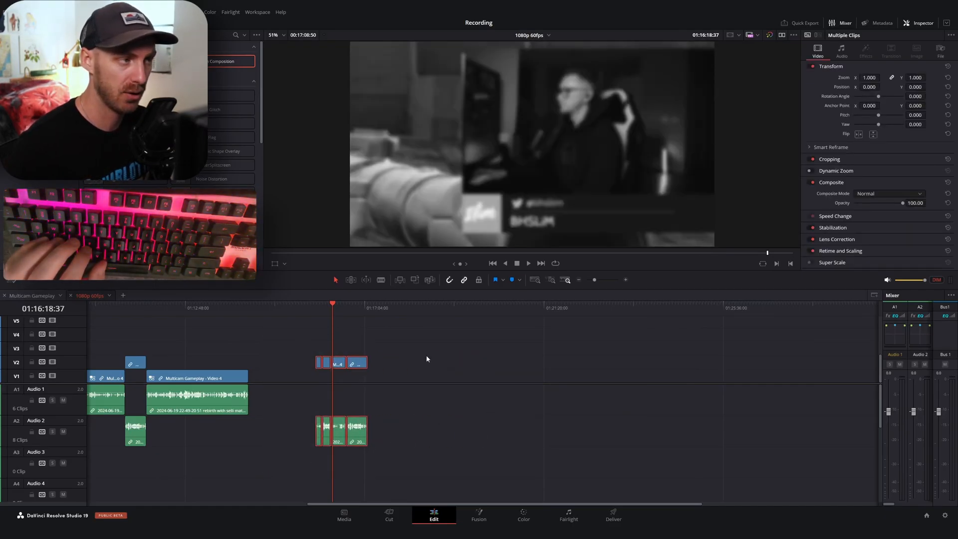
{"action": "left_click", "coordinate": [20, 12]}
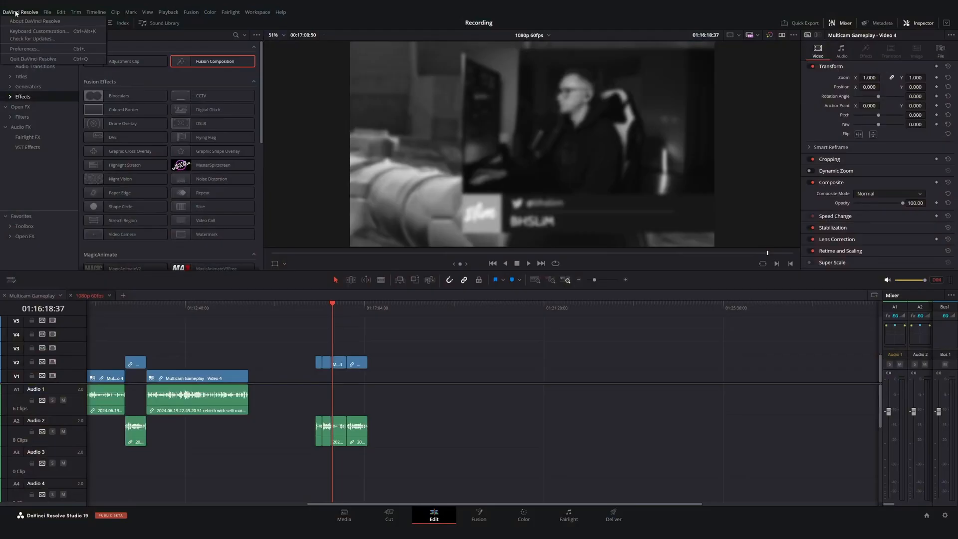
Bring up Keyboard Customization from the DaVinci Resolve menu
{"action": "left_click", "coordinate": [39, 29]}
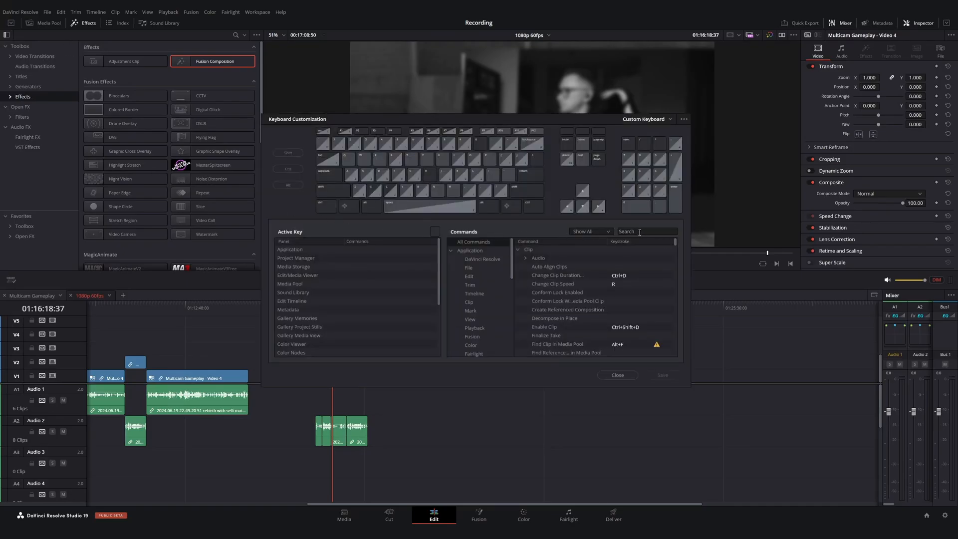
{"action": "mouse_move", "coordinate": [641, 238]}
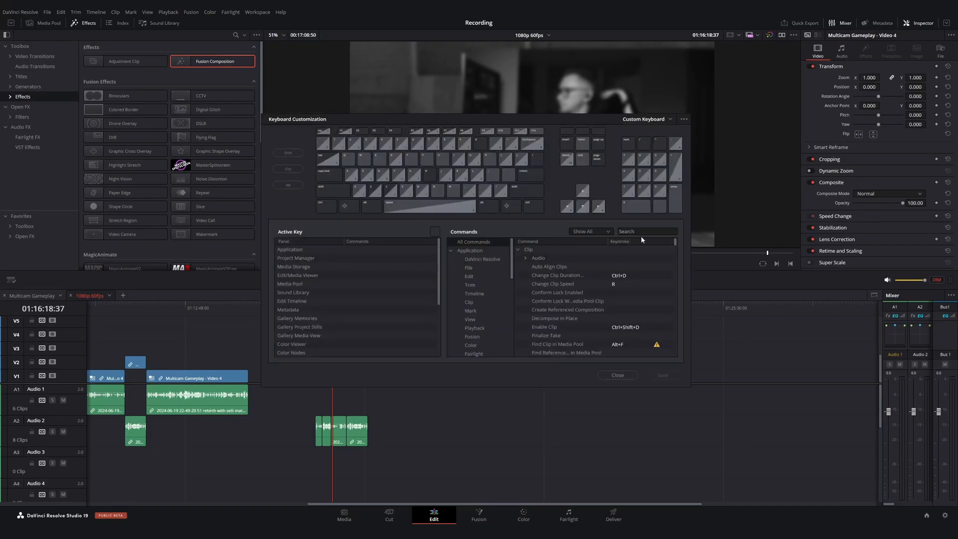